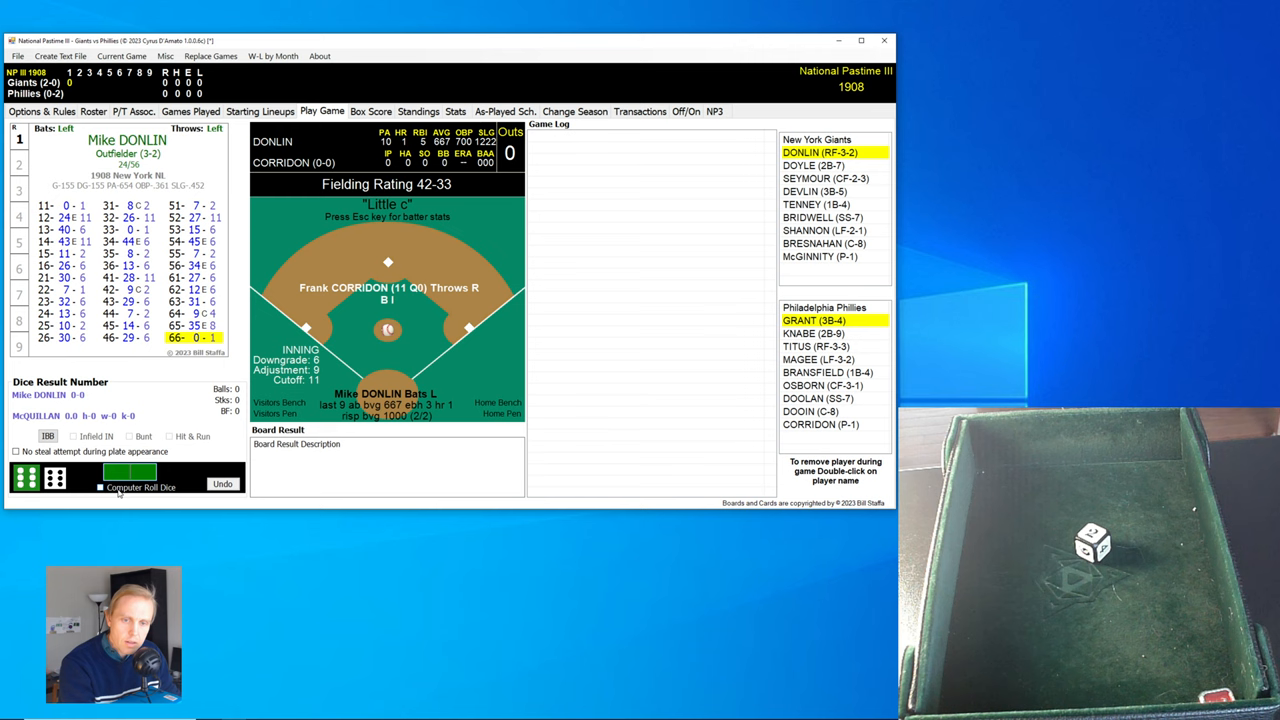
Log Donlin's 4-3 and Doyle's 6-3 groundouts, settling the possible-error check.
click(129, 471)
text(32)
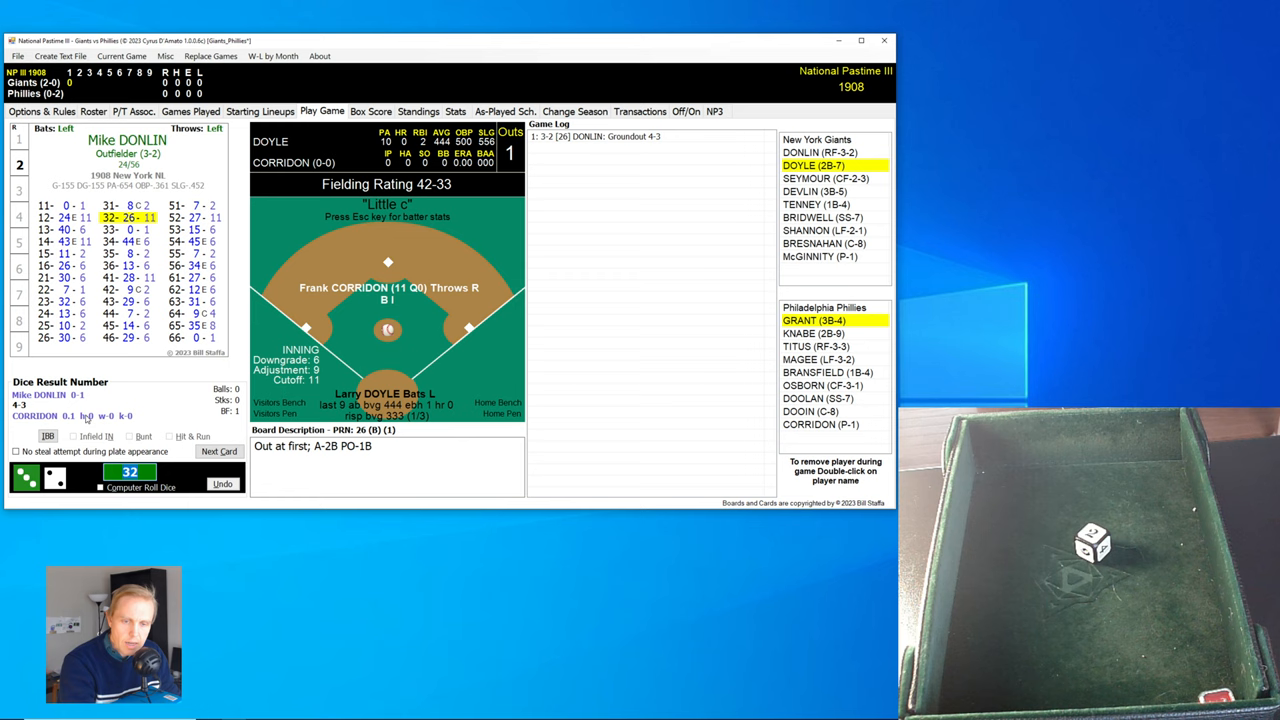
click(219, 451)
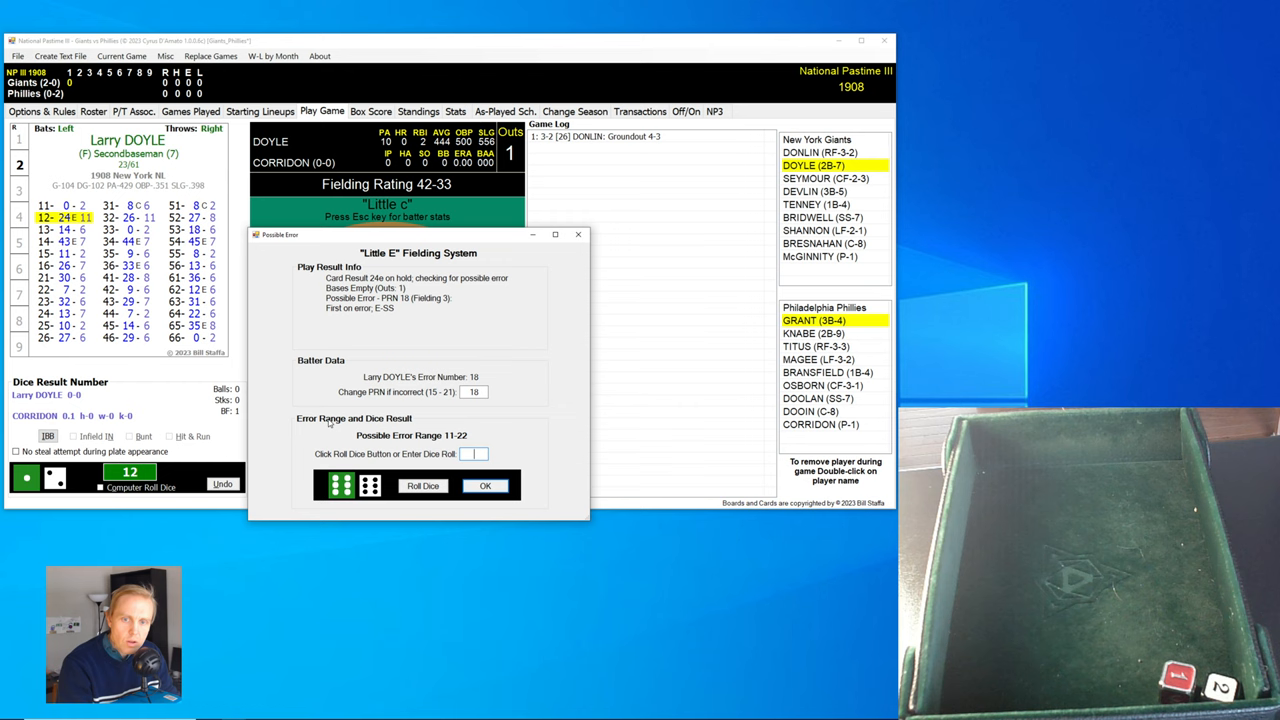
click(485, 485)
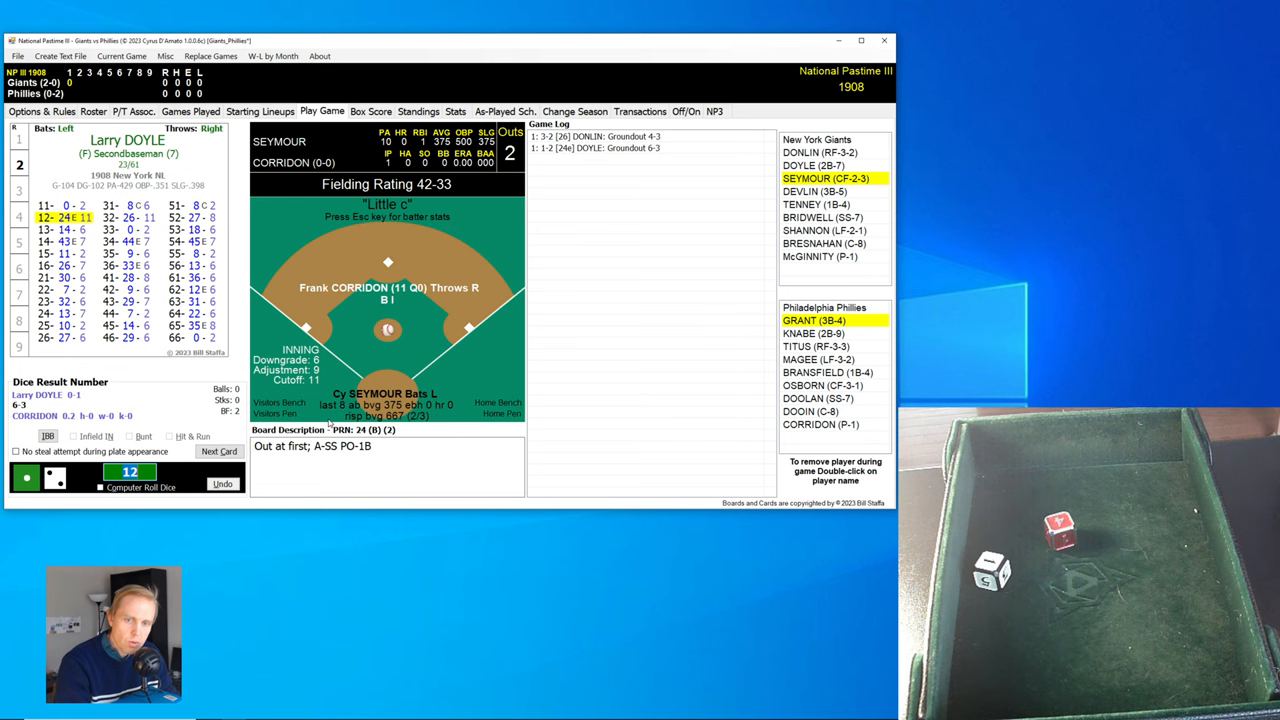
Log Seymour's groundout, Grant's flyout, Knabe's walk and Titus's single, bringing up Magee.
click(218, 451)
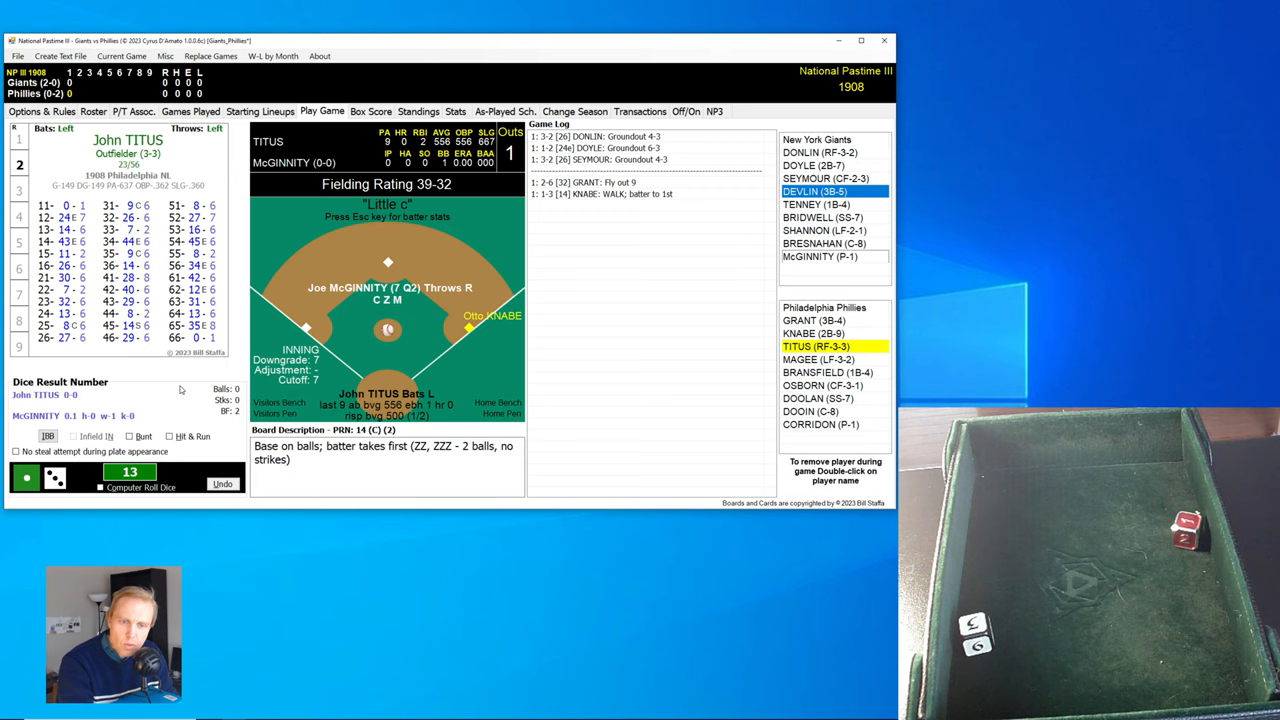
click(175, 436)
text(55)
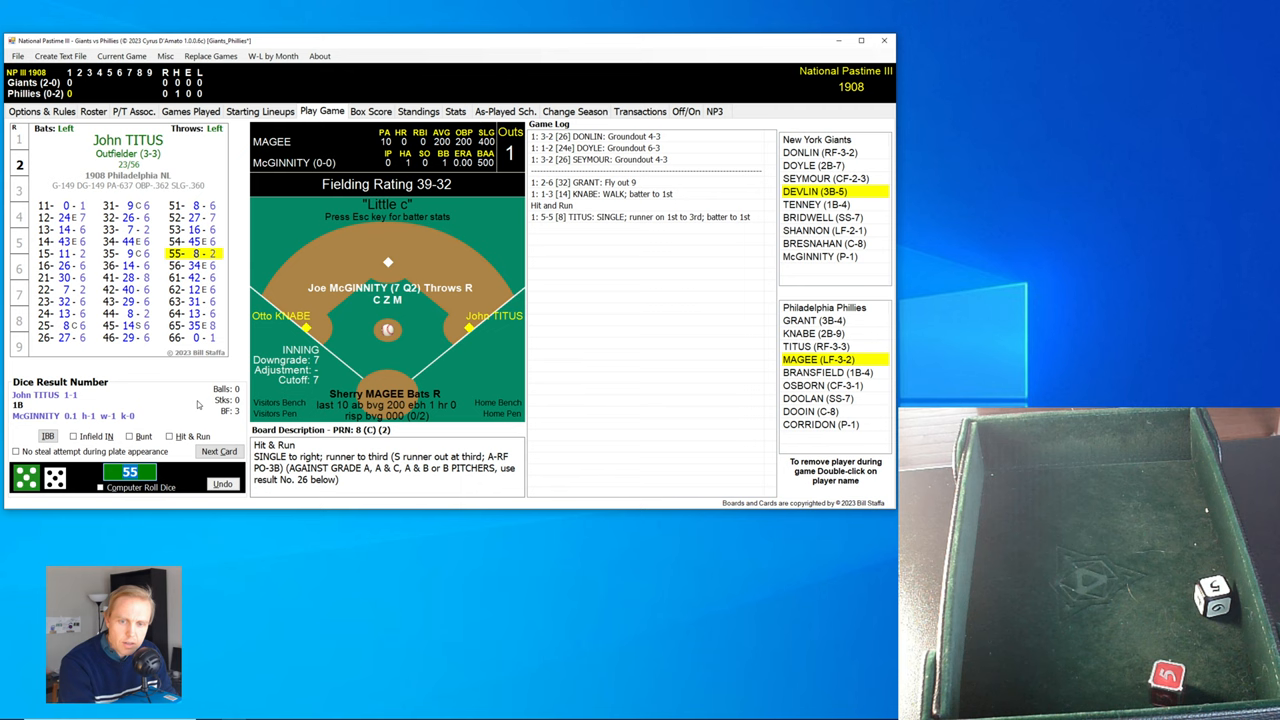
click(218, 451)
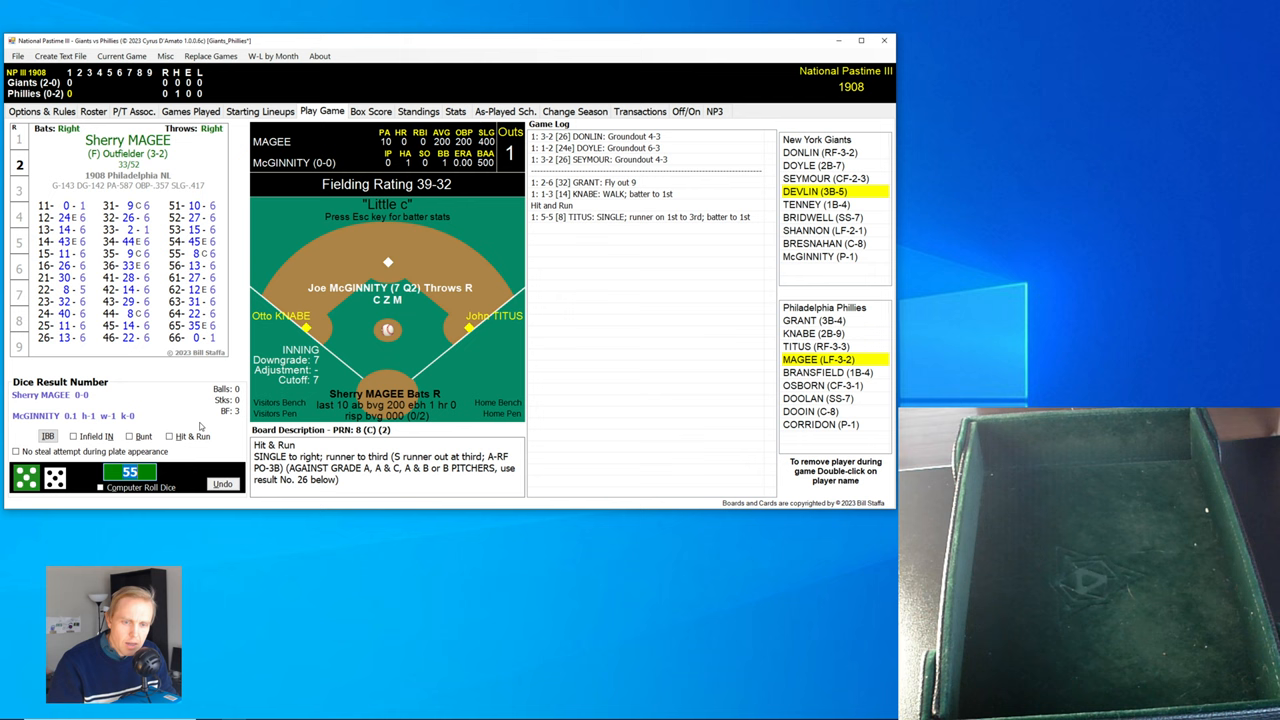
Run the hit and run for Magee, logging his RBI single and Bransfield's groundout.
click(169, 436)
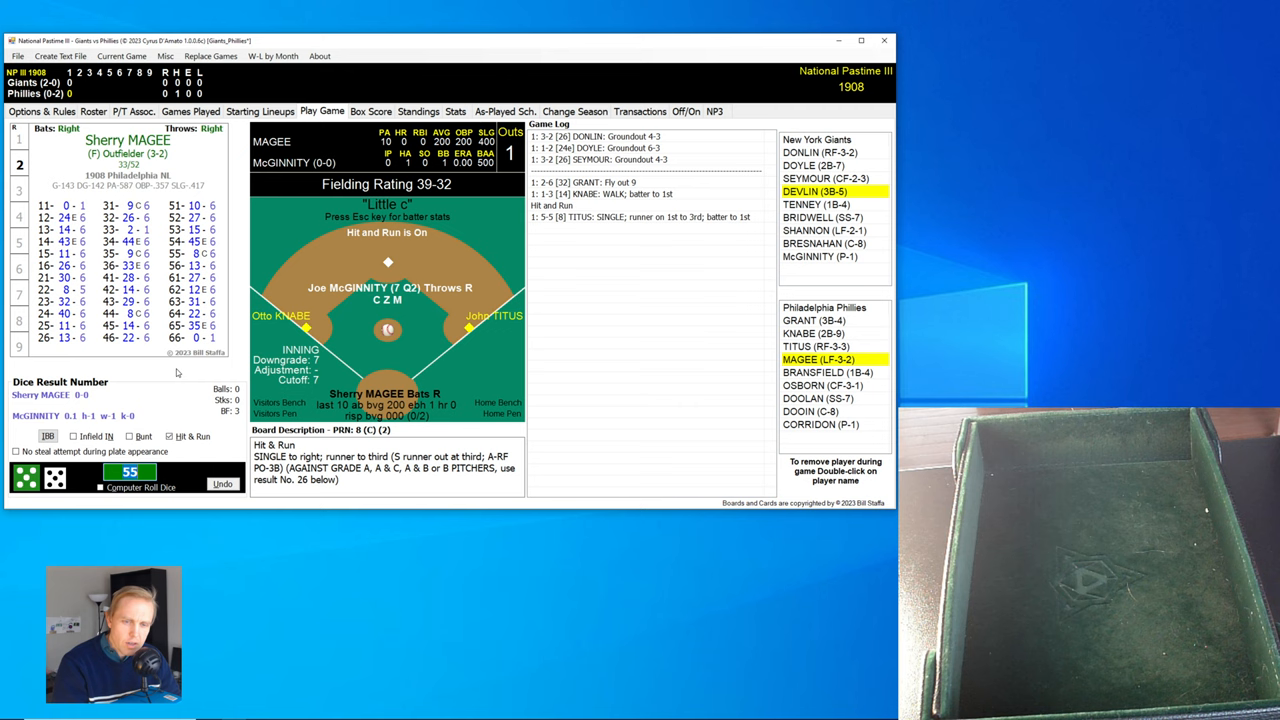
click(130, 471)
text(45)
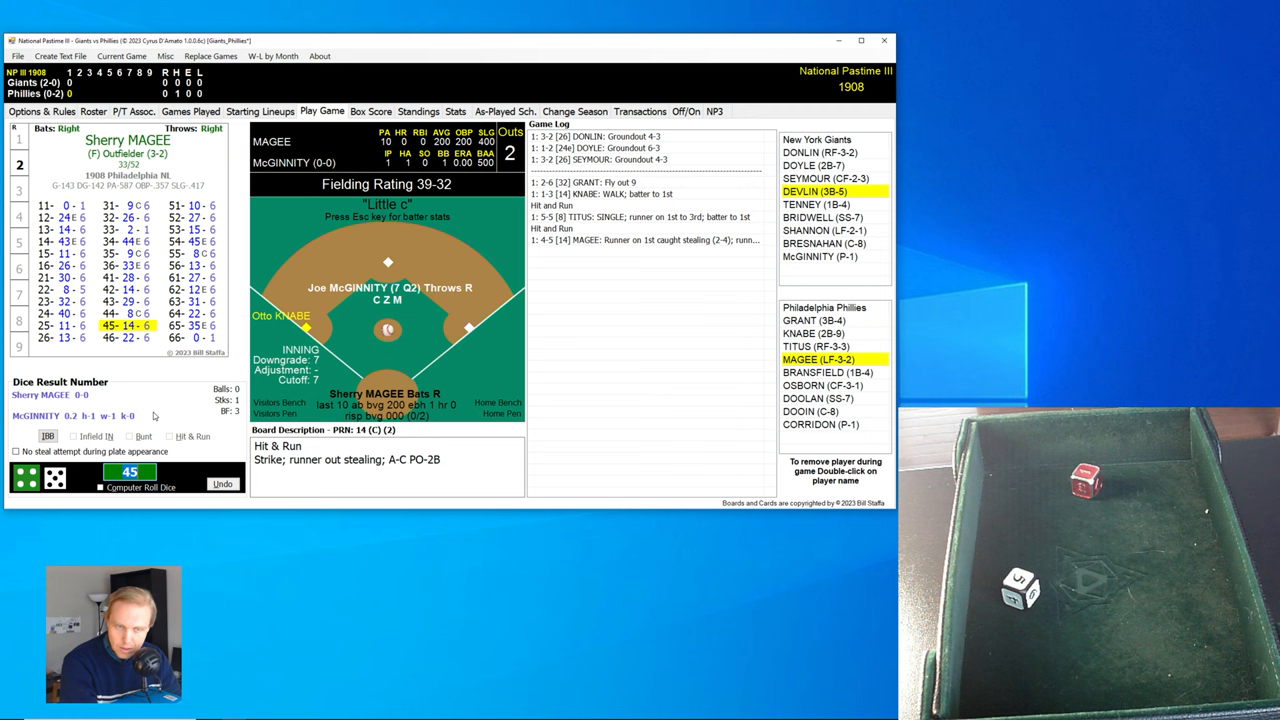
click(140, 487)
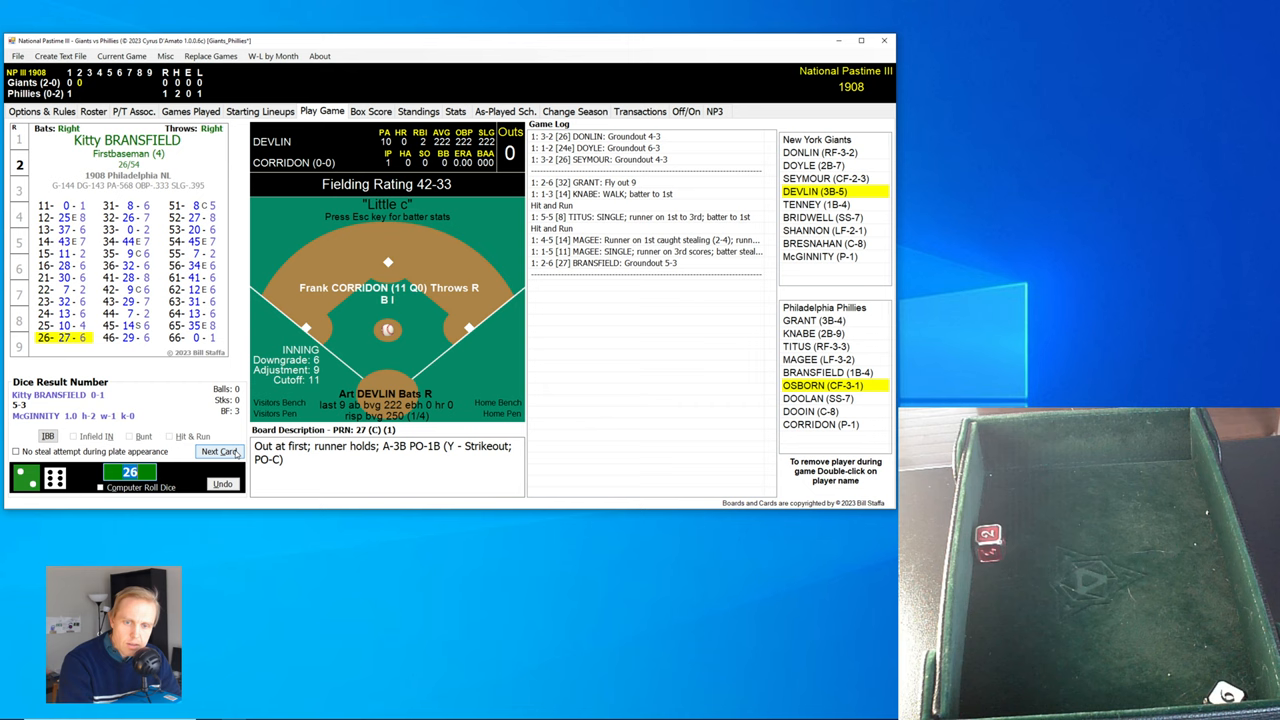
Log Devlin's flyout, Tenney's groundout, Bridwell's foul out and Osborn's single, bringing up Doolan.
click(218, 451)
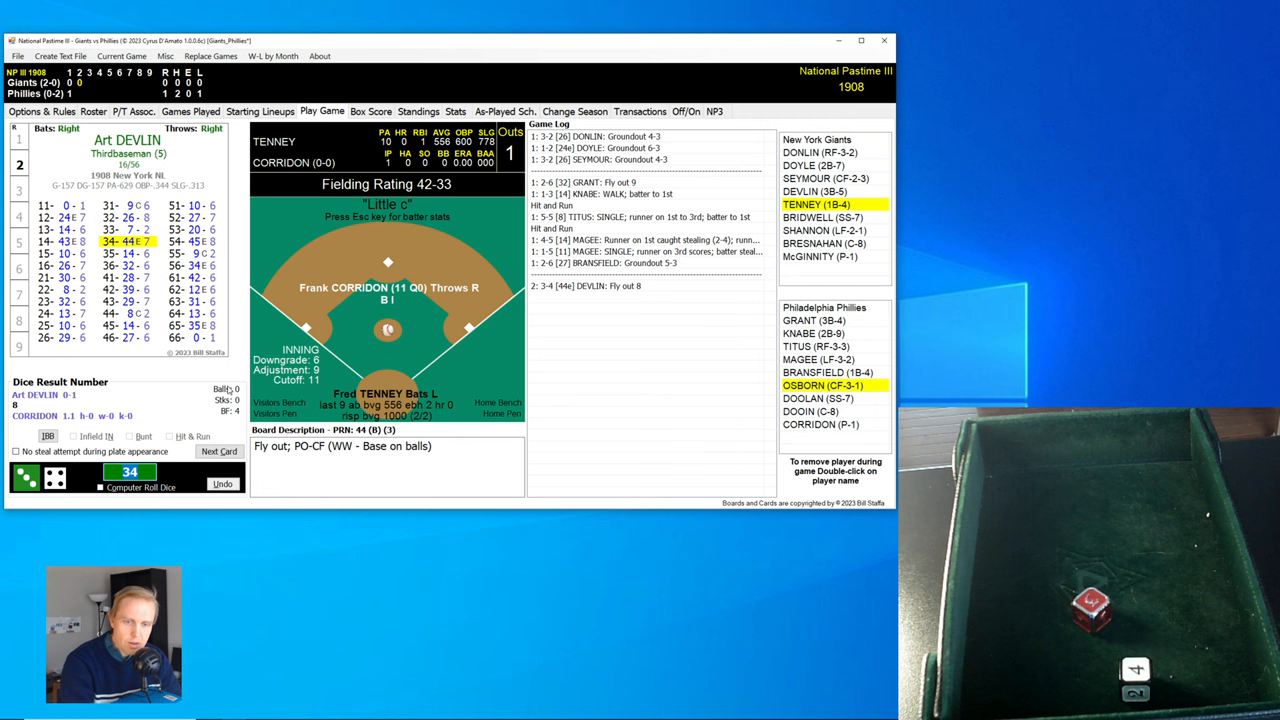
click(218, 451)
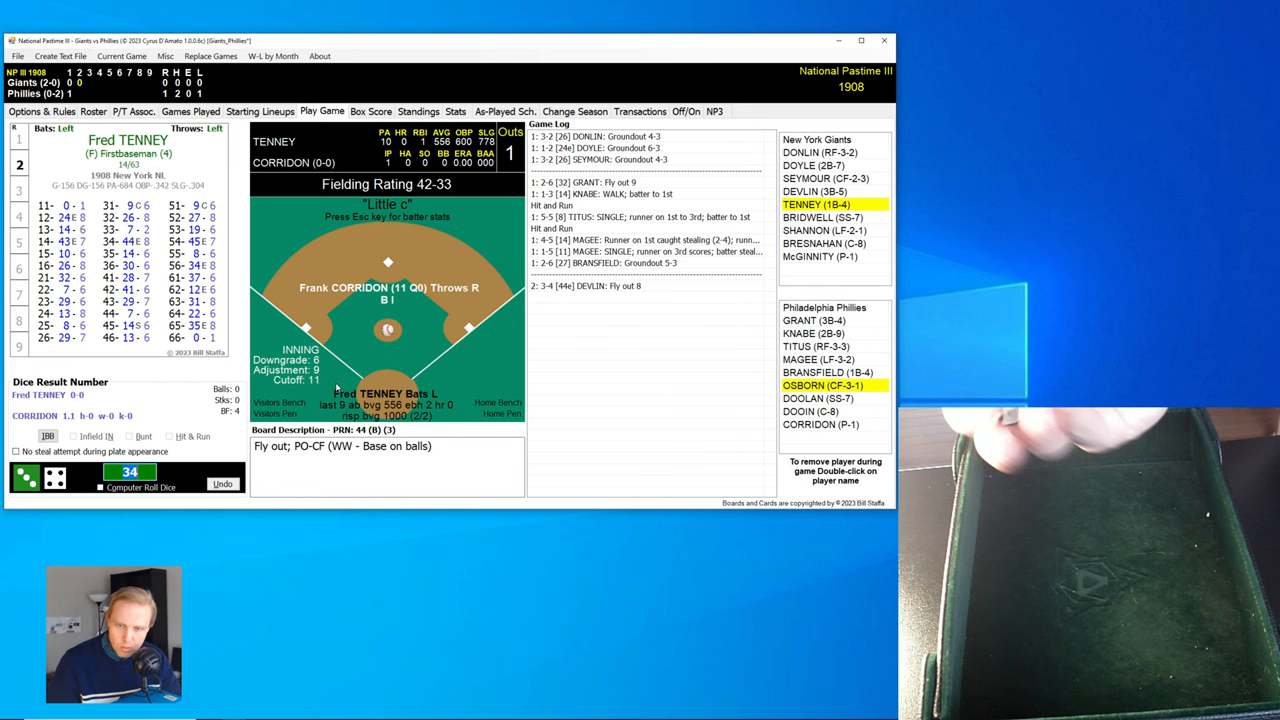
click(219, 451)
text(32)
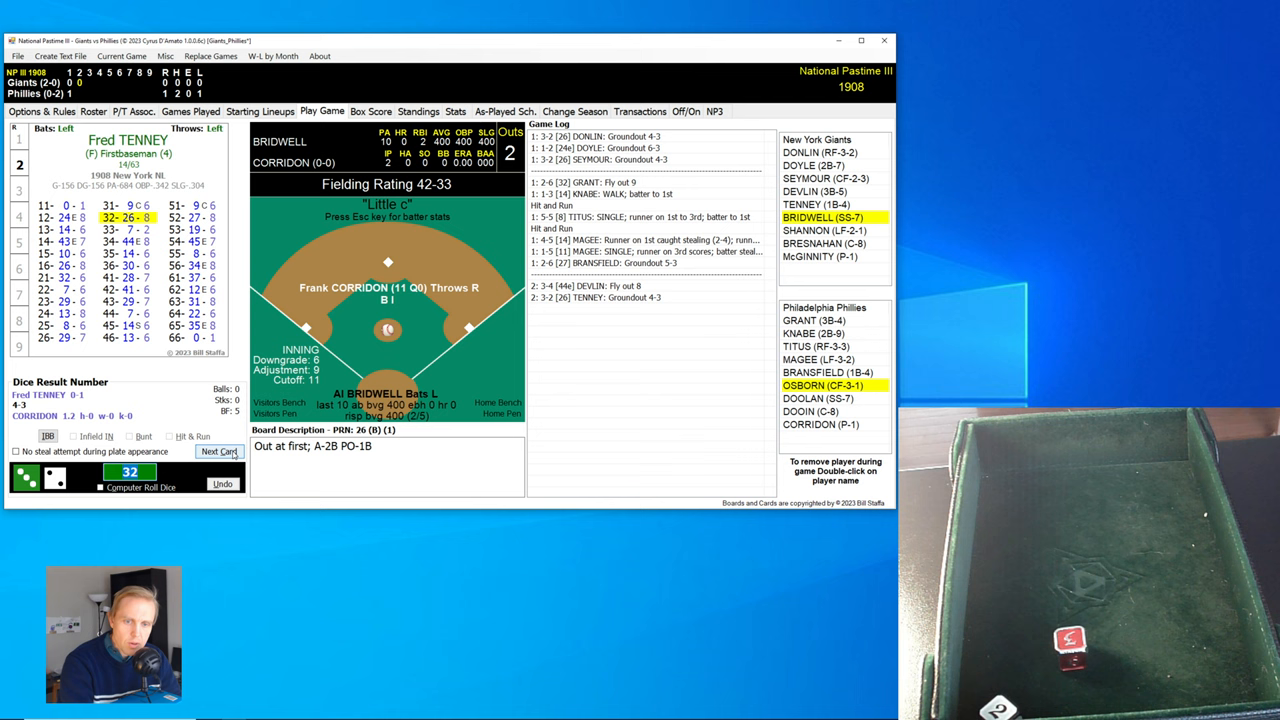
click(219, 451)
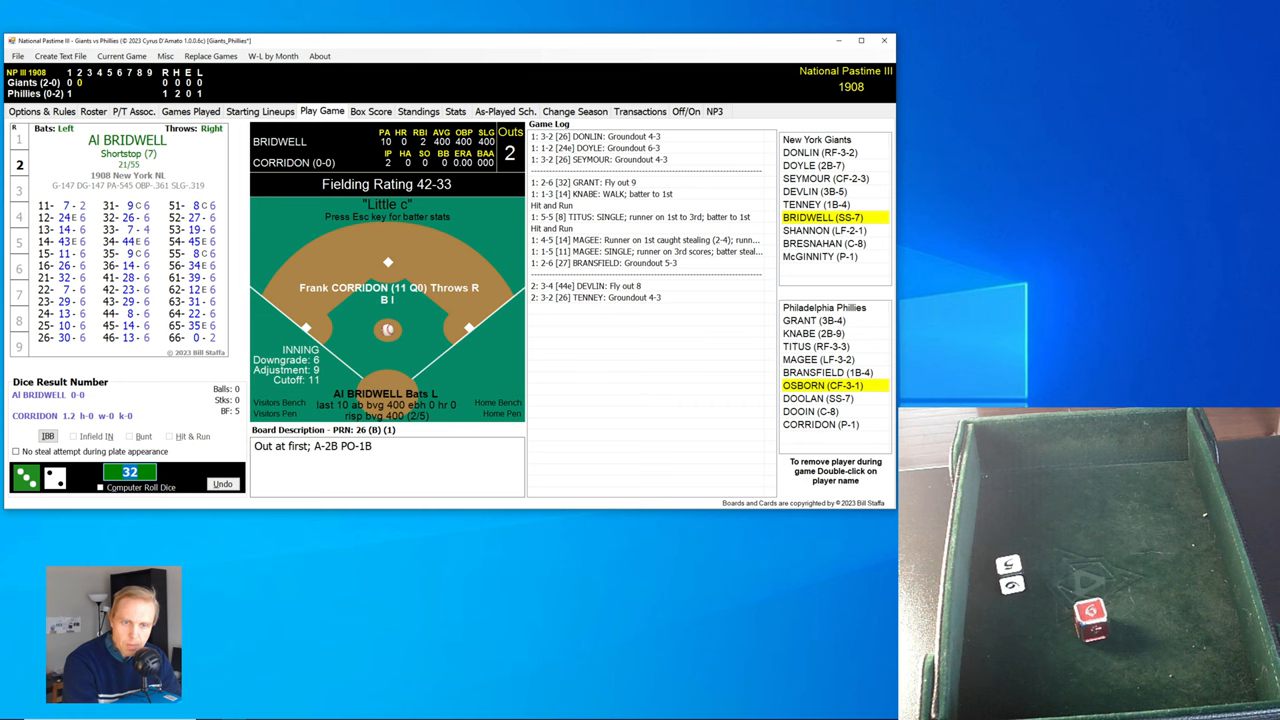
click(219, 451)
text(65)
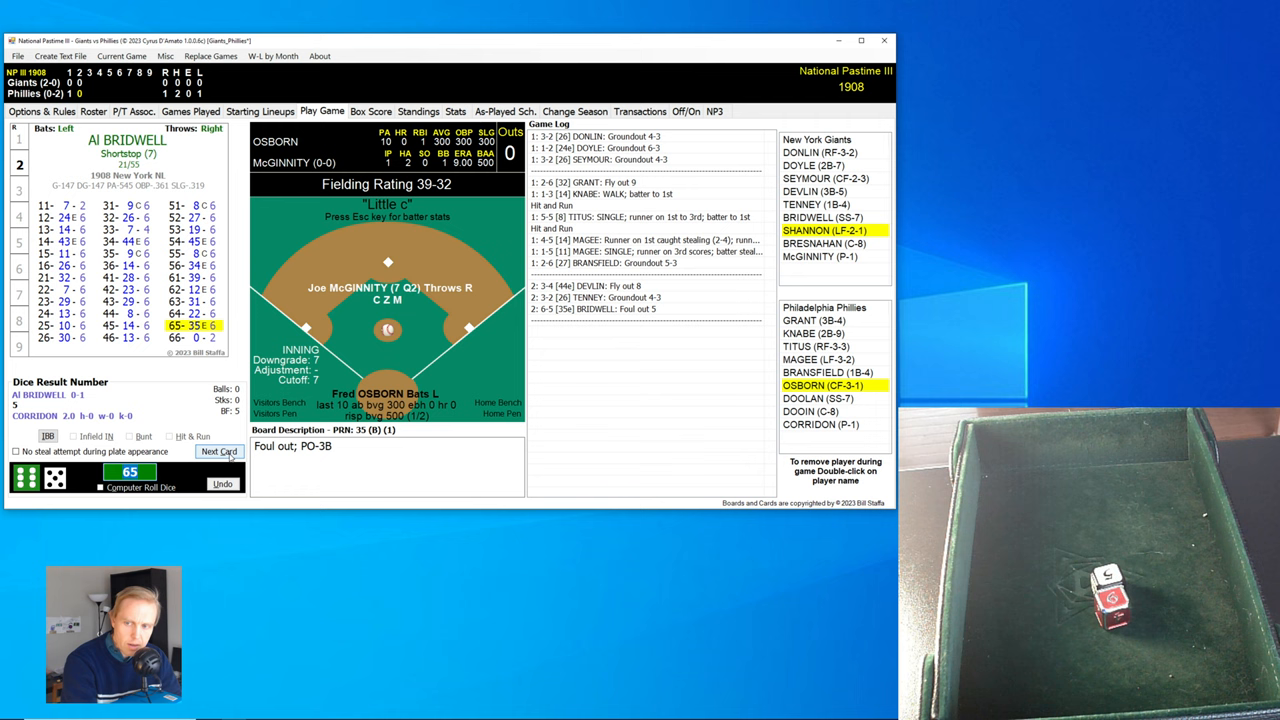
click(219, 451)
text(44)
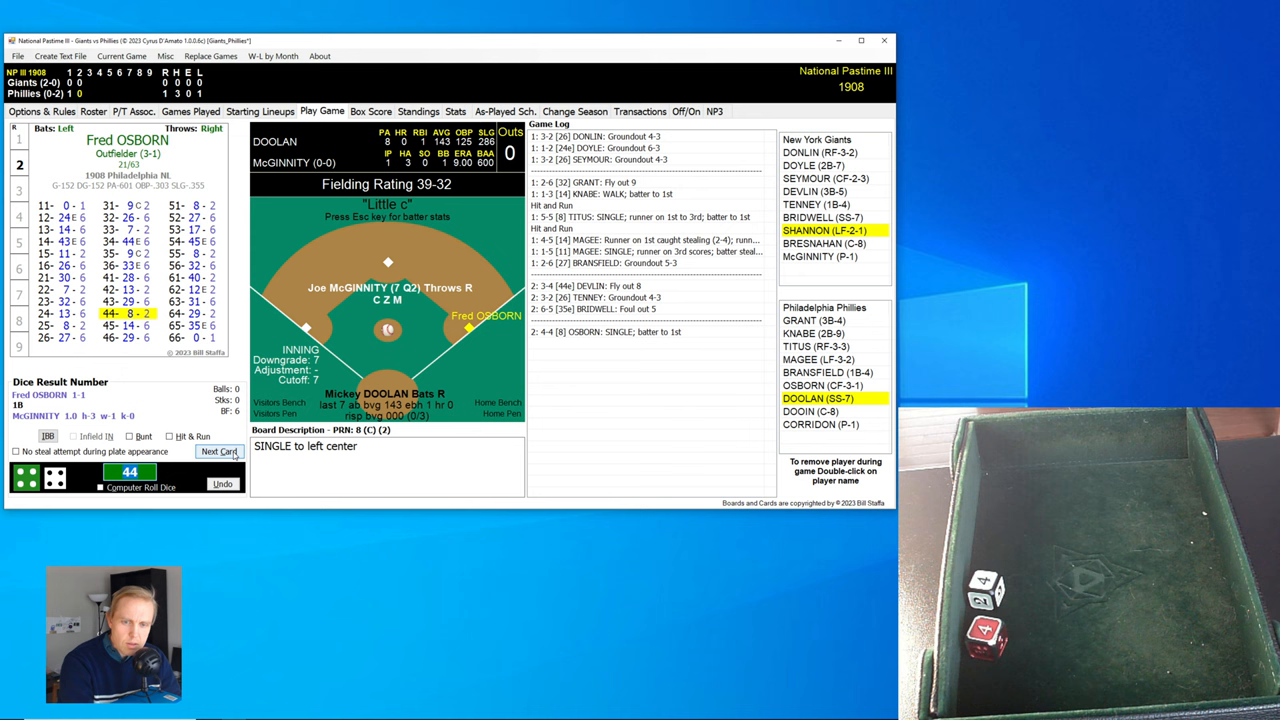
click(219, 451)
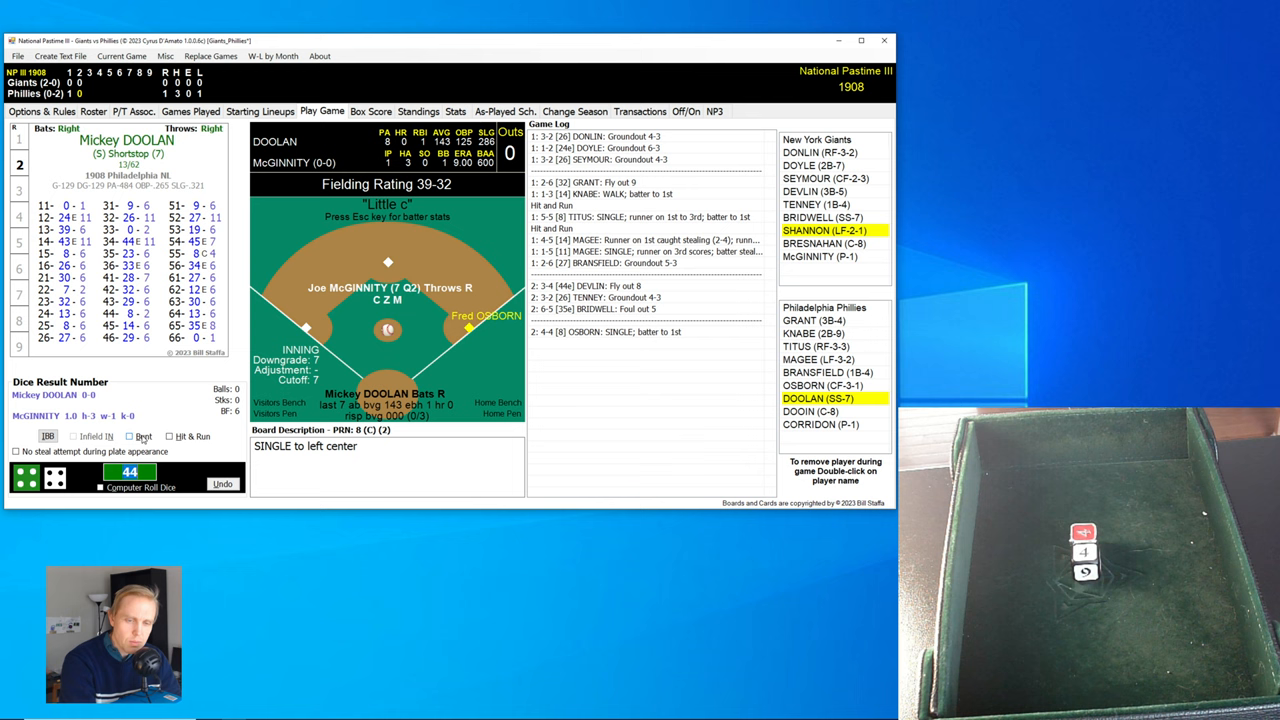
Bunt Doolan with dice 22, then log Dooin's single with Osborn out at home.
click(130, 436)
text(22)
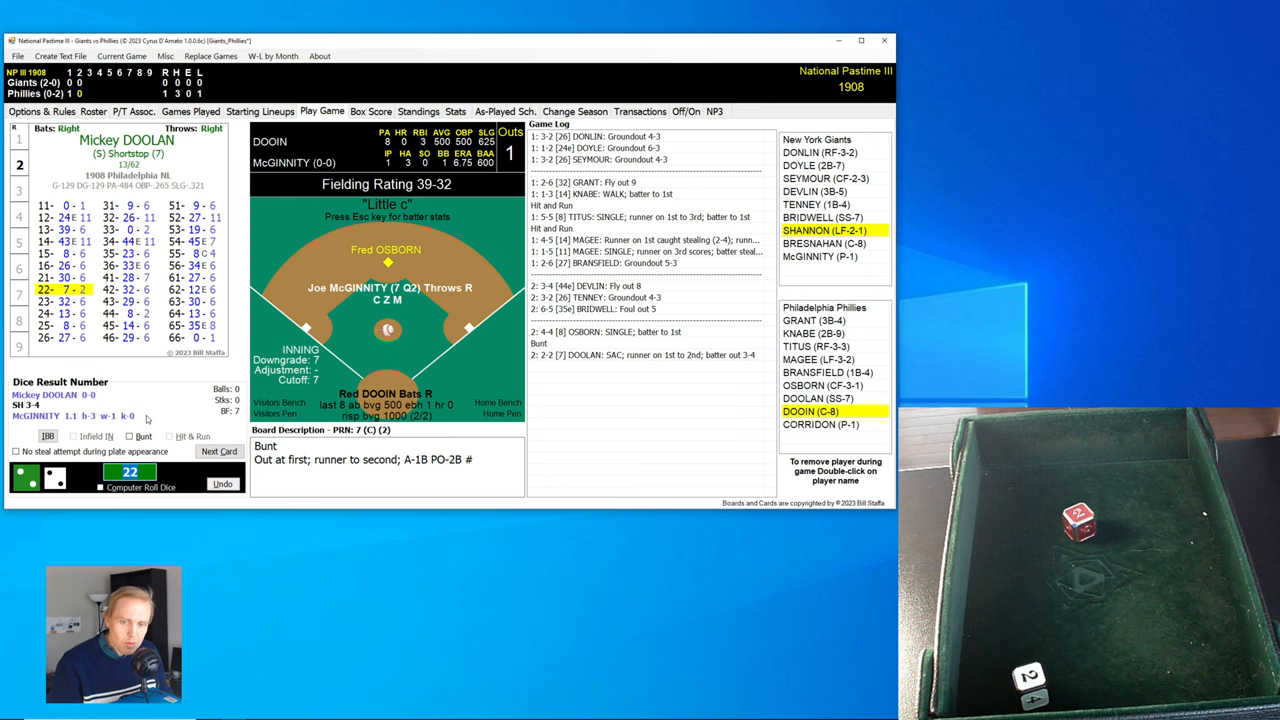
click(219, 451)
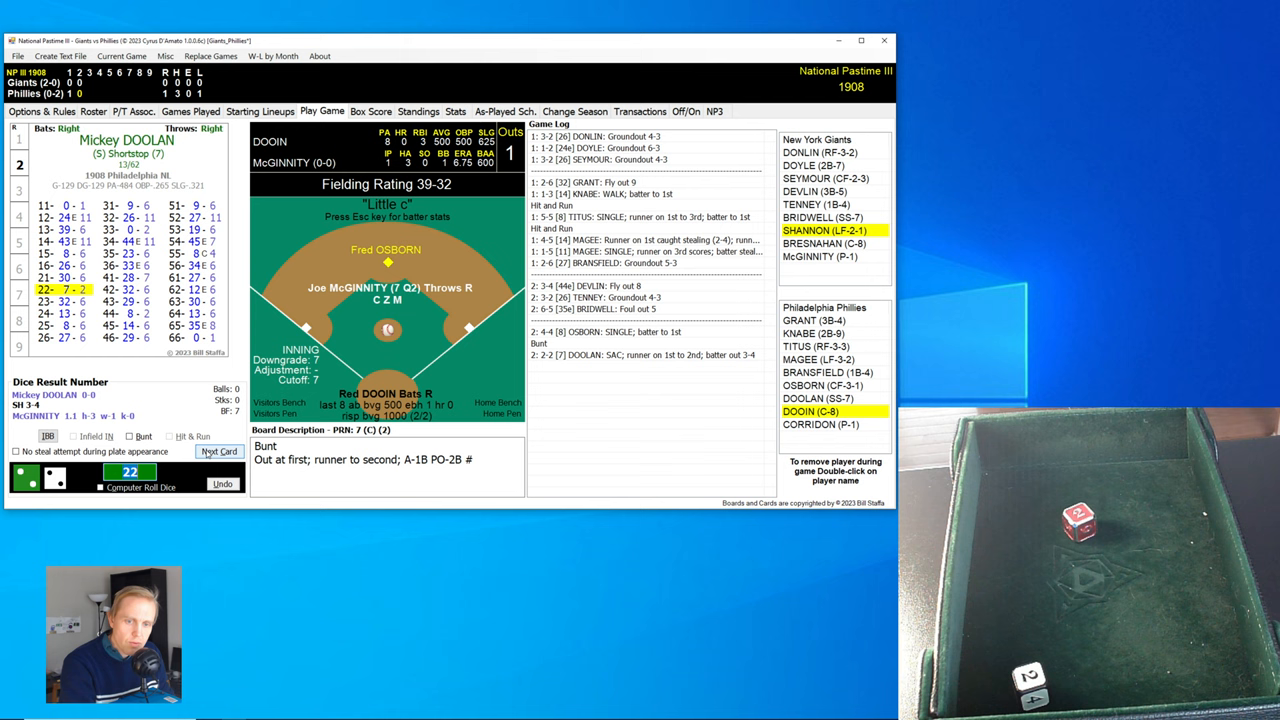
click(218, 451)
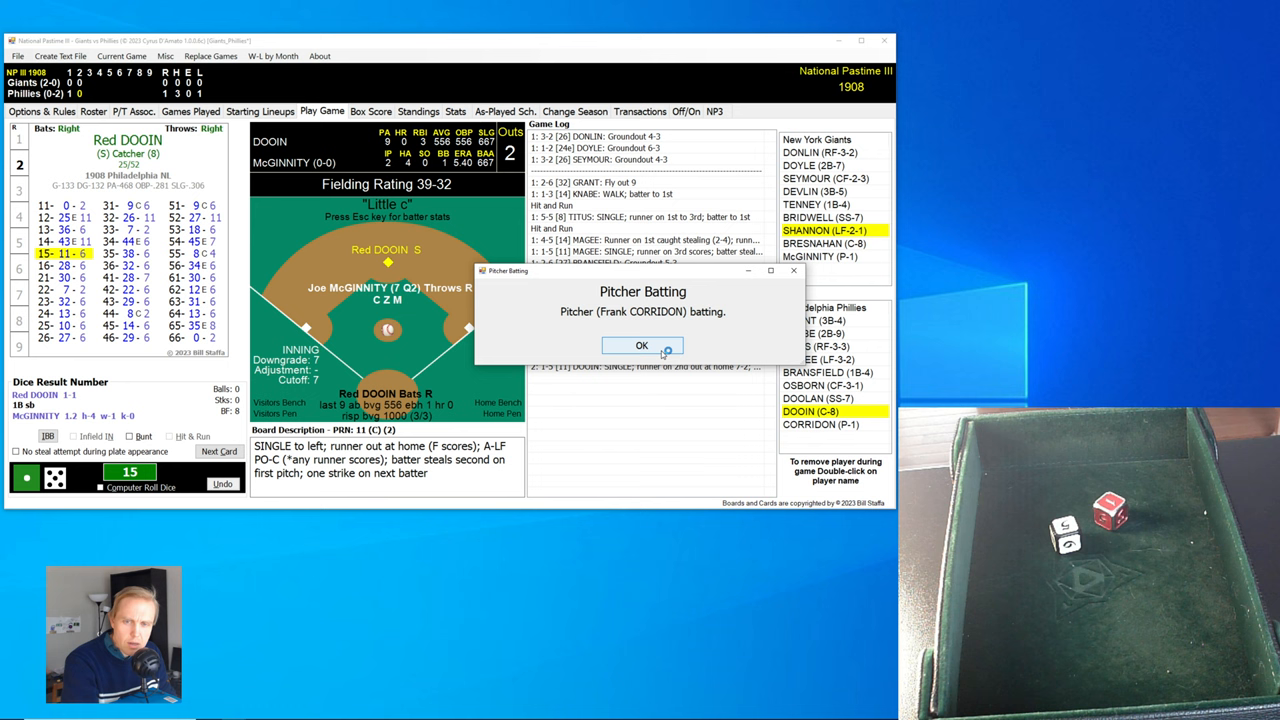
Acknowledge the Pitcher Batting notice for Corridon's at-bat.
click(642, 345)
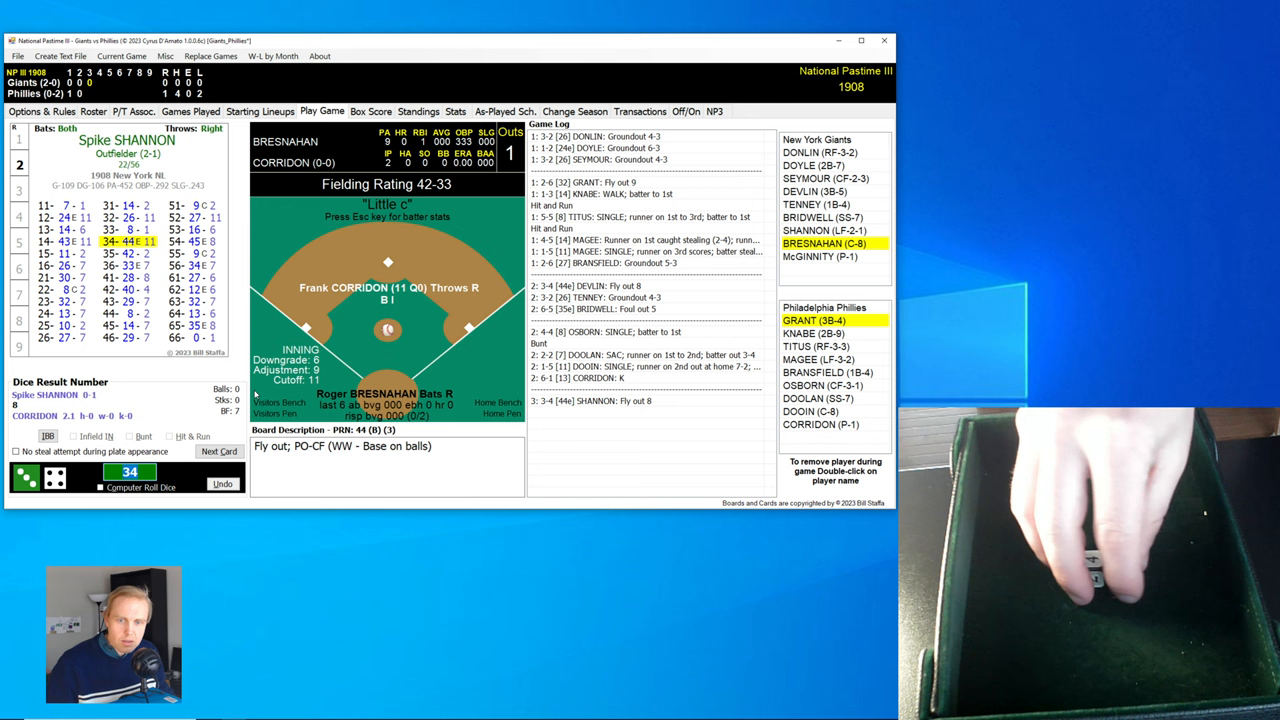
Log Bresnahan's single and McGinnity's 2-6-4 bunt double play after the Pitcher Batting notice.
click(219, 451)
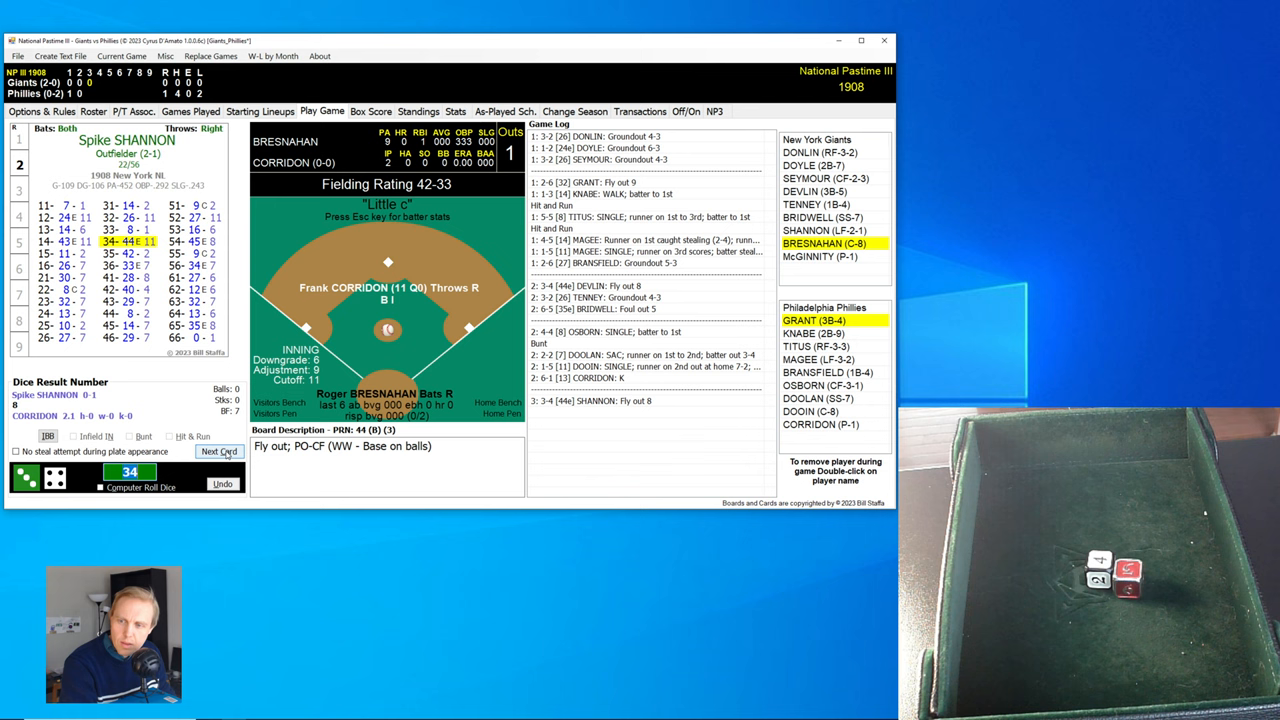
click(219, 451)
text(22)
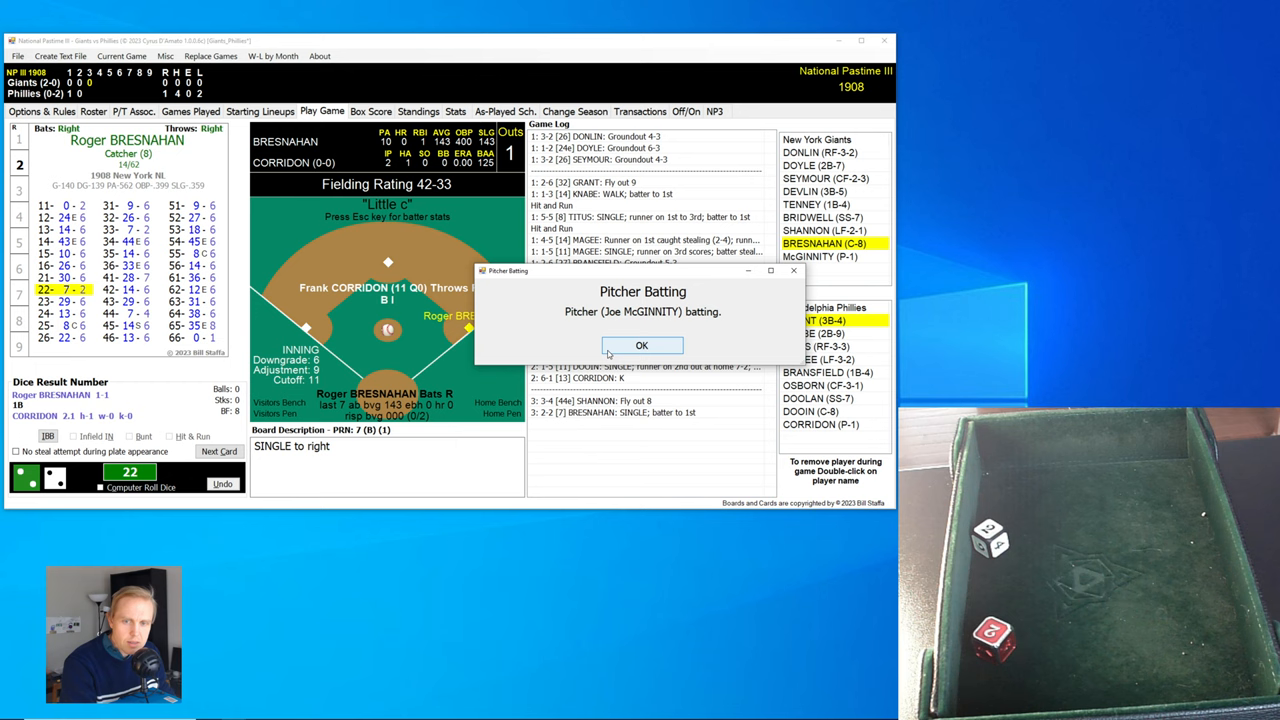
click(641, 345)
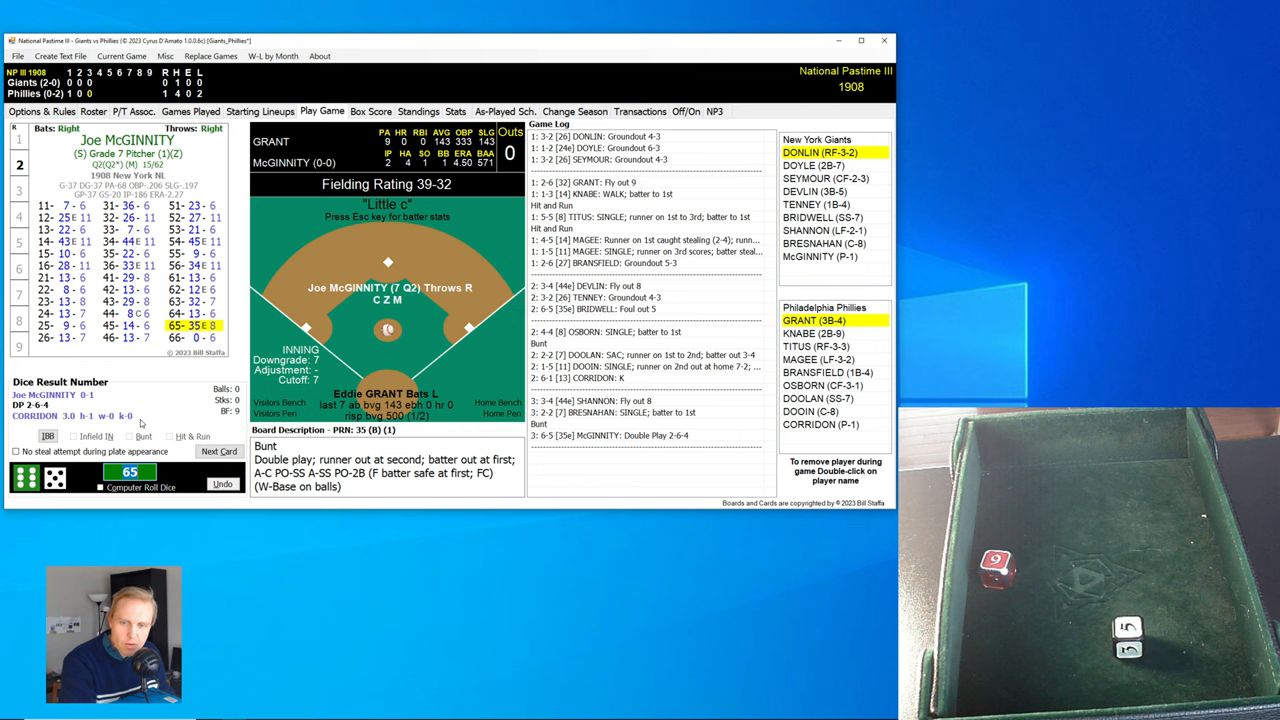
Log Grant reaching on an E-5, then call a hit and run for Knabe.
click(218, 451)
text(14)
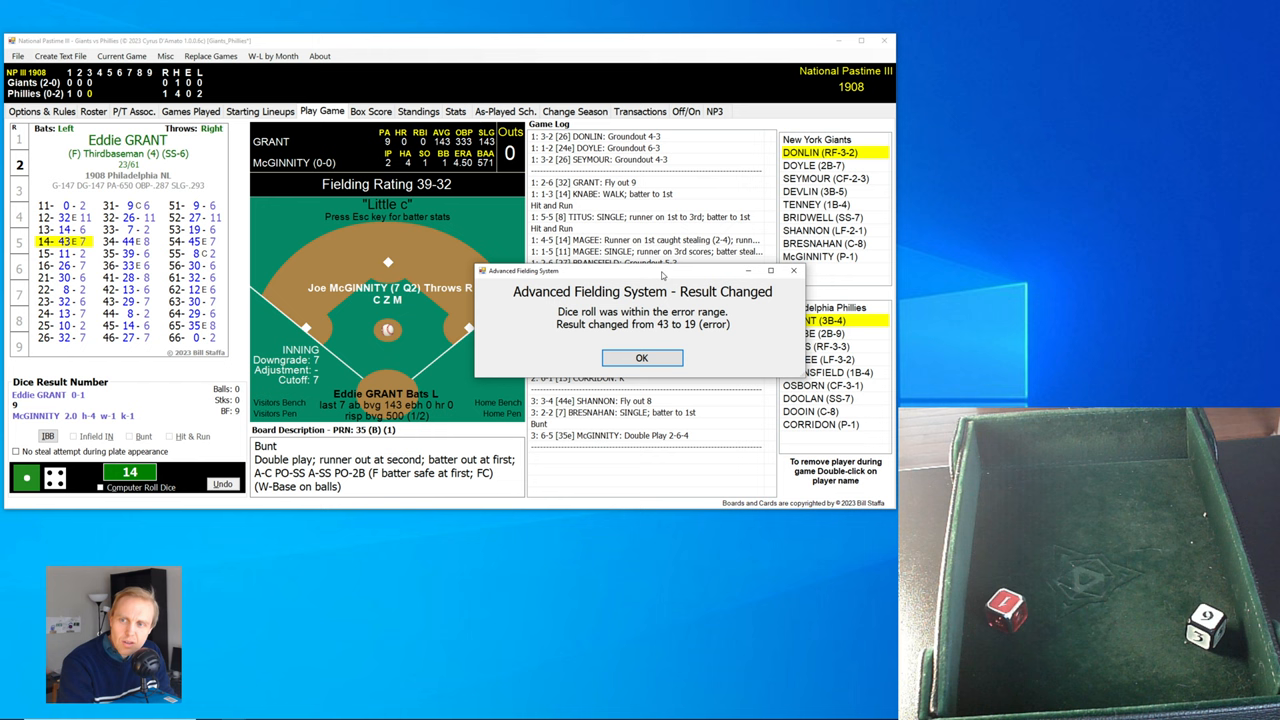
click(641, 358)
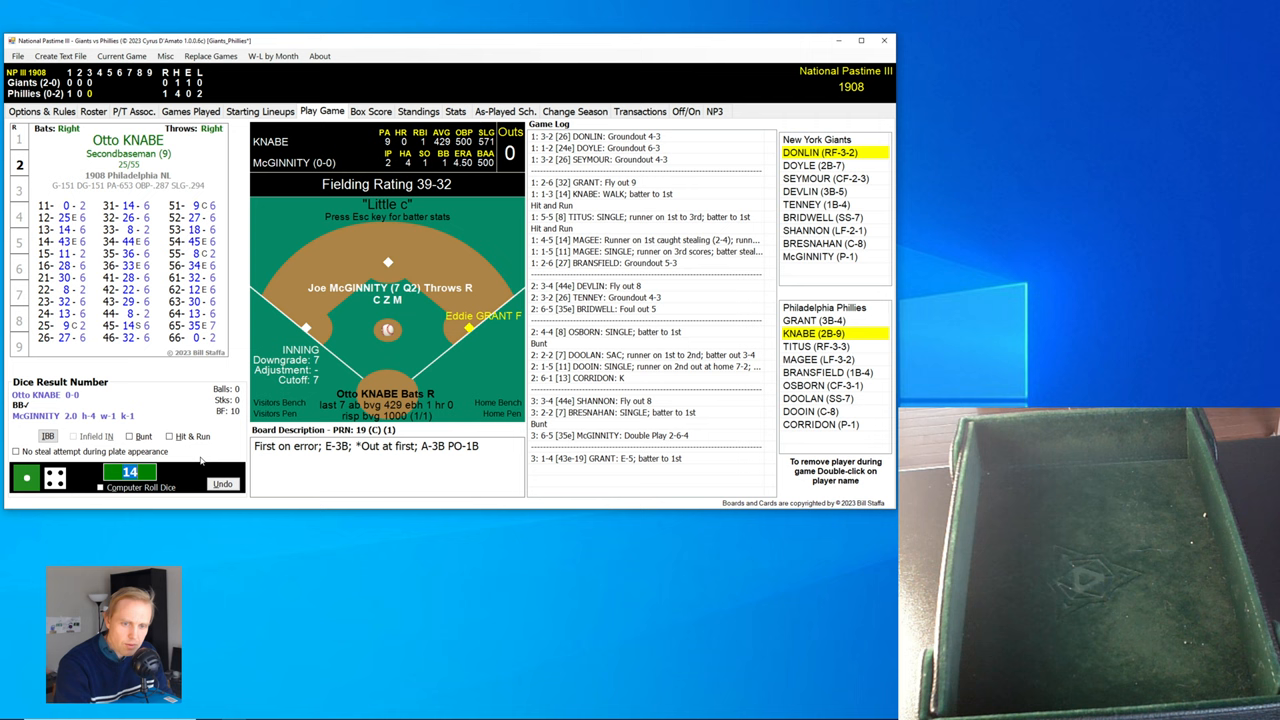
click(169, 436)
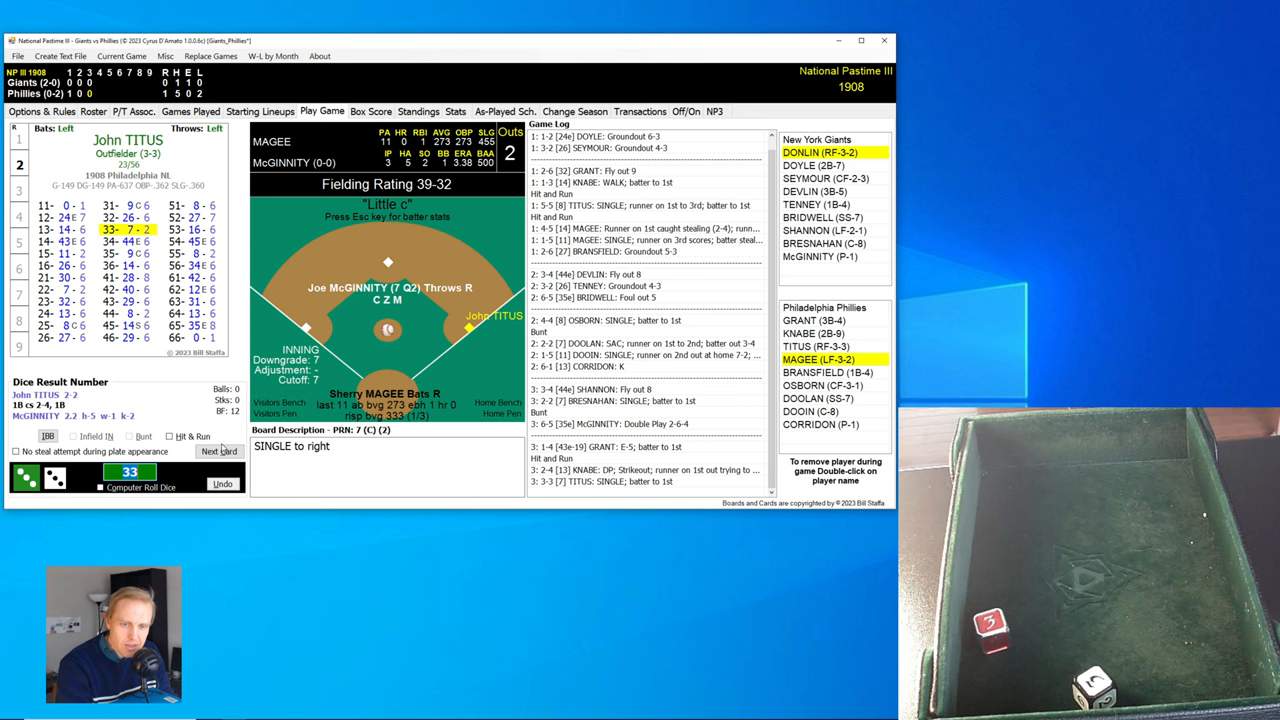
Bring up Magee's card to log his two-run homer and the following fly outs.
click(217, 451)
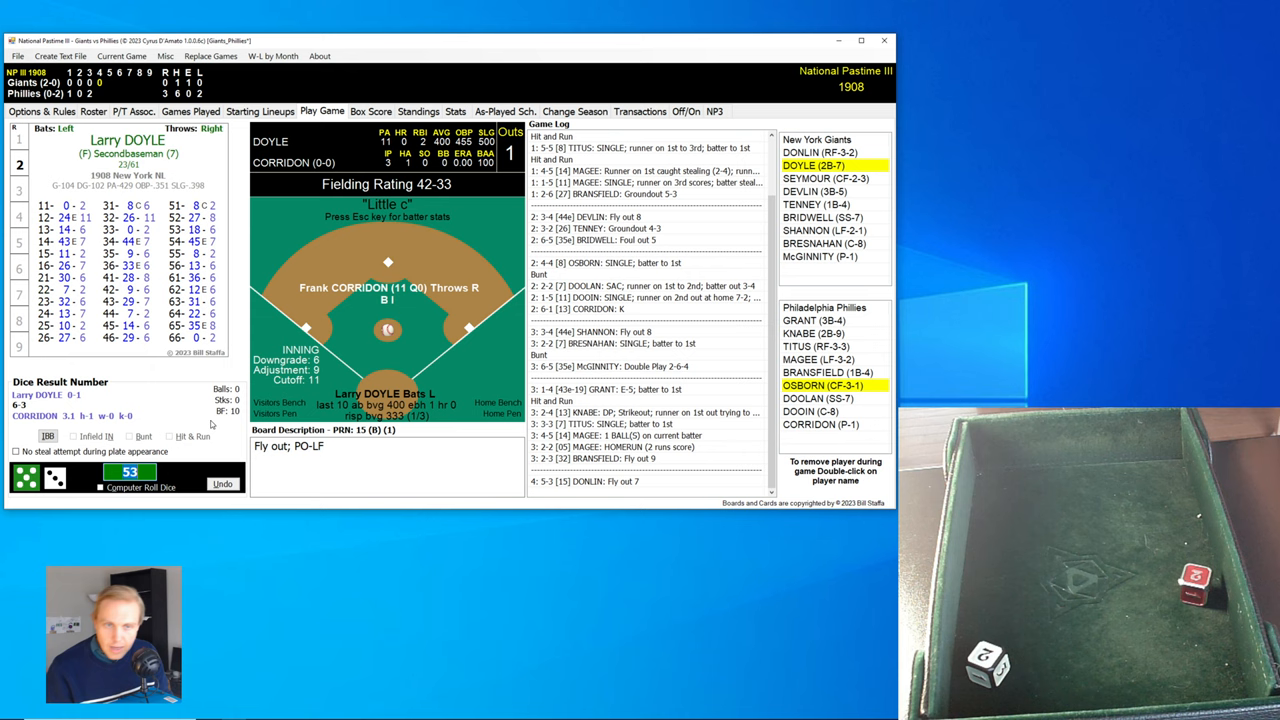
Advance through batters with a hit and run for Seymour, until Shannon walks in the fifth.
click(140, 487)
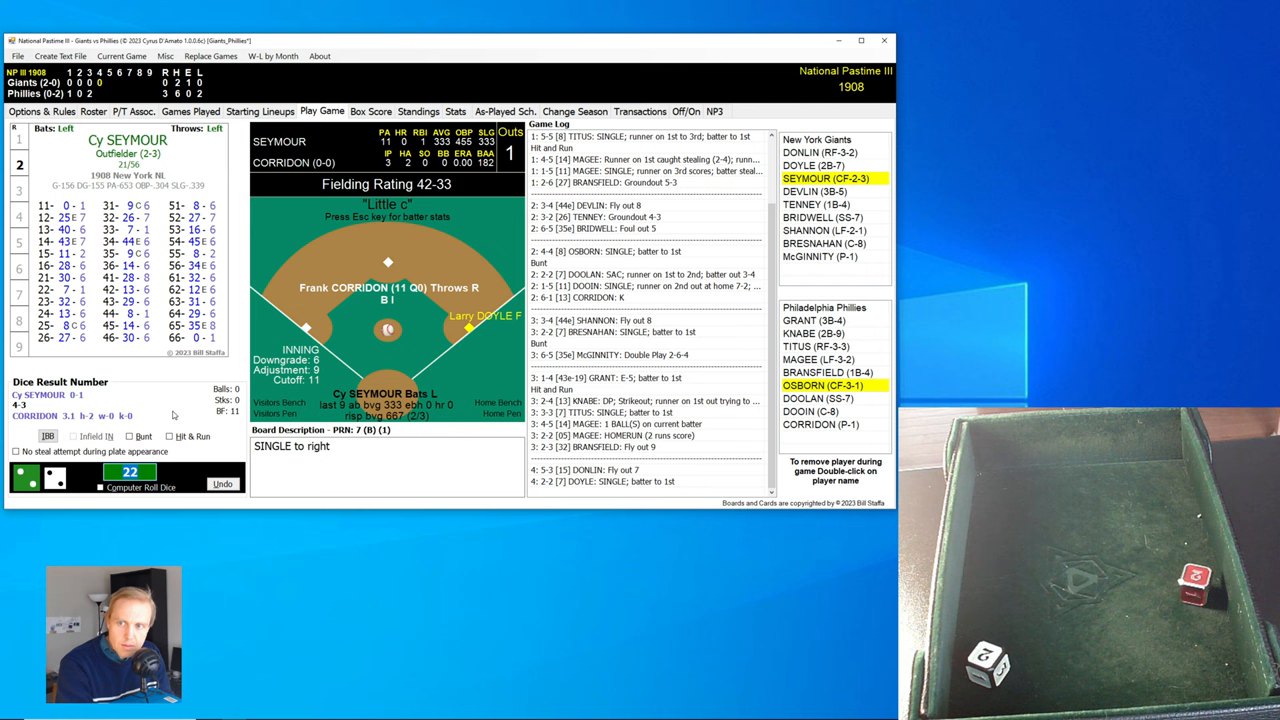
click(170, 436)
text(35)
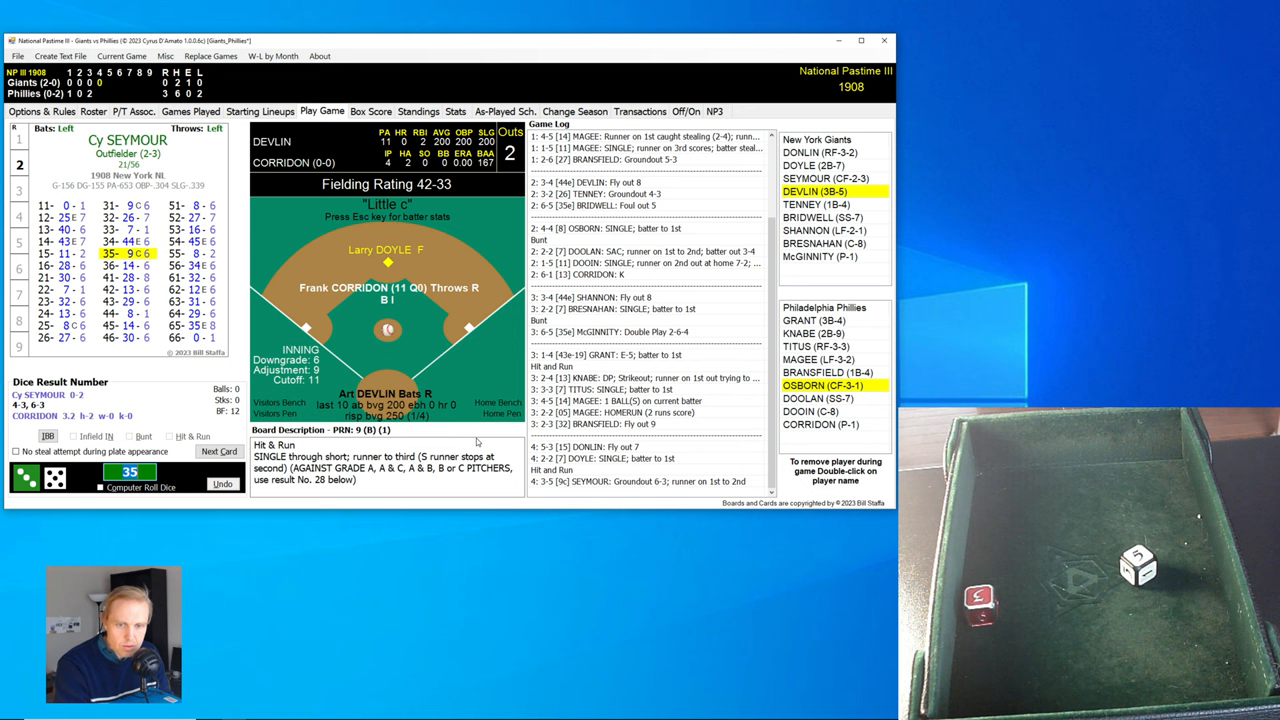
click(219, 451)
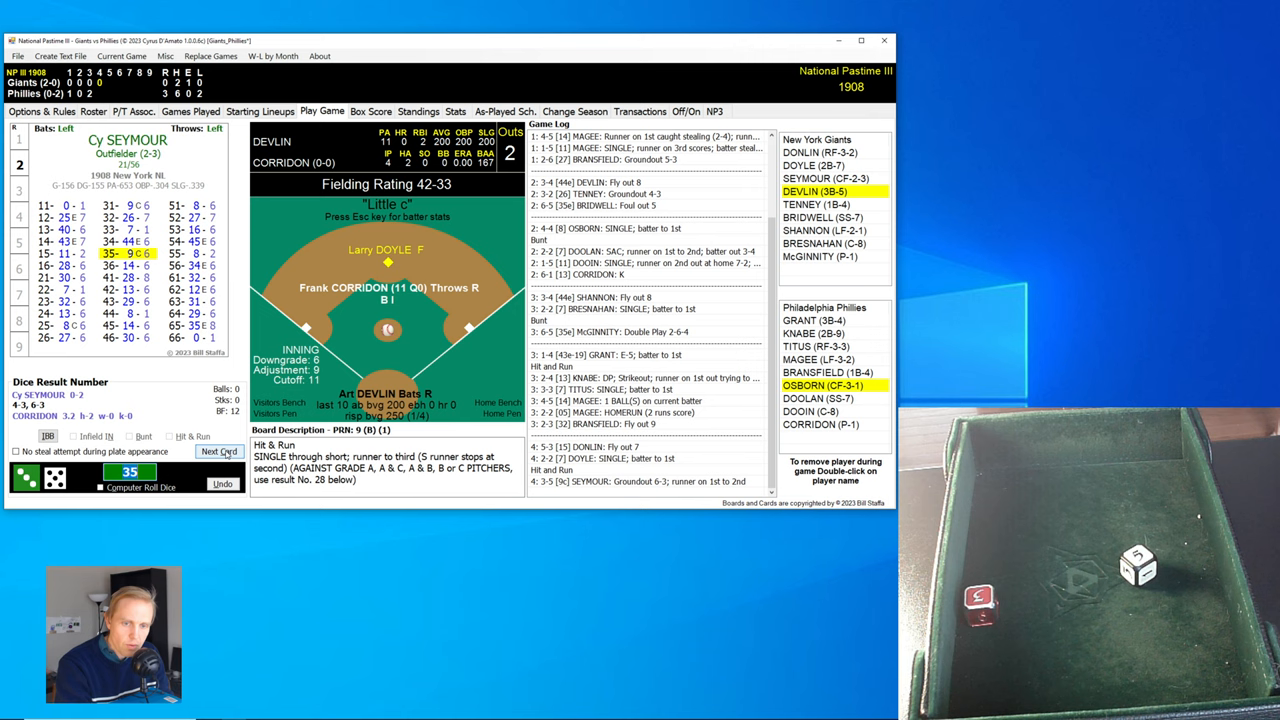
click(219, 451)
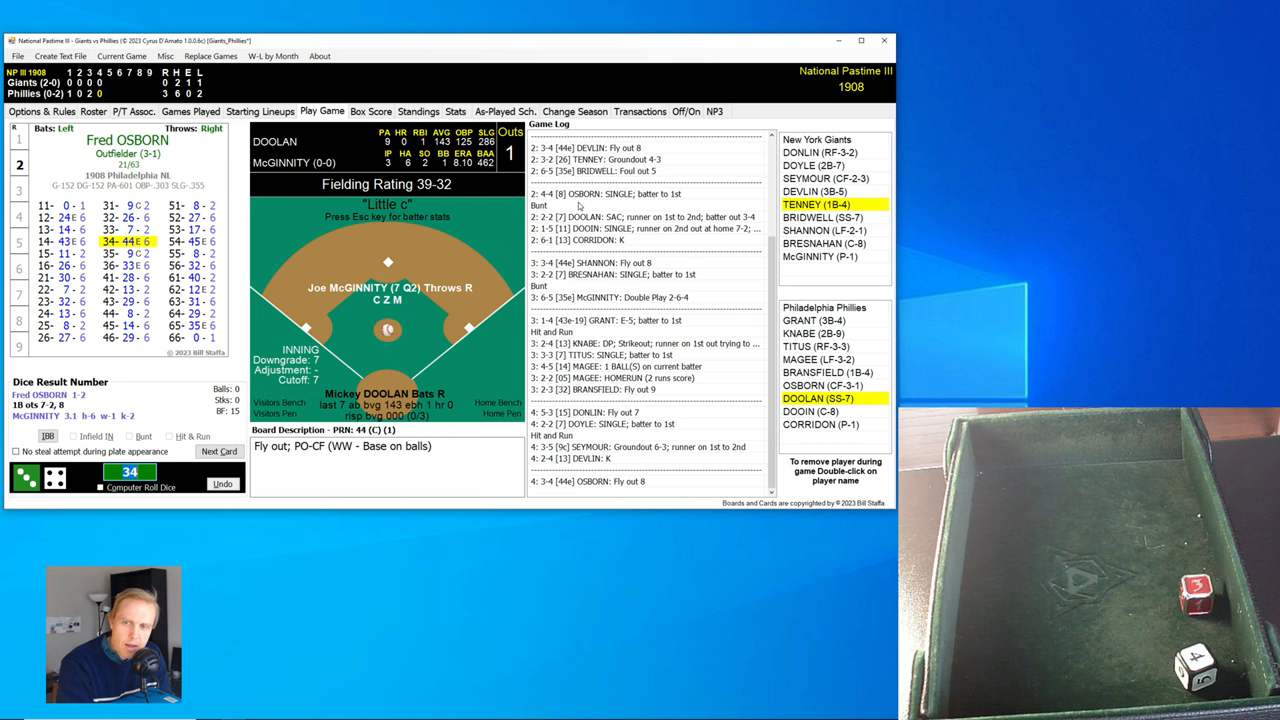
click(218, 451)
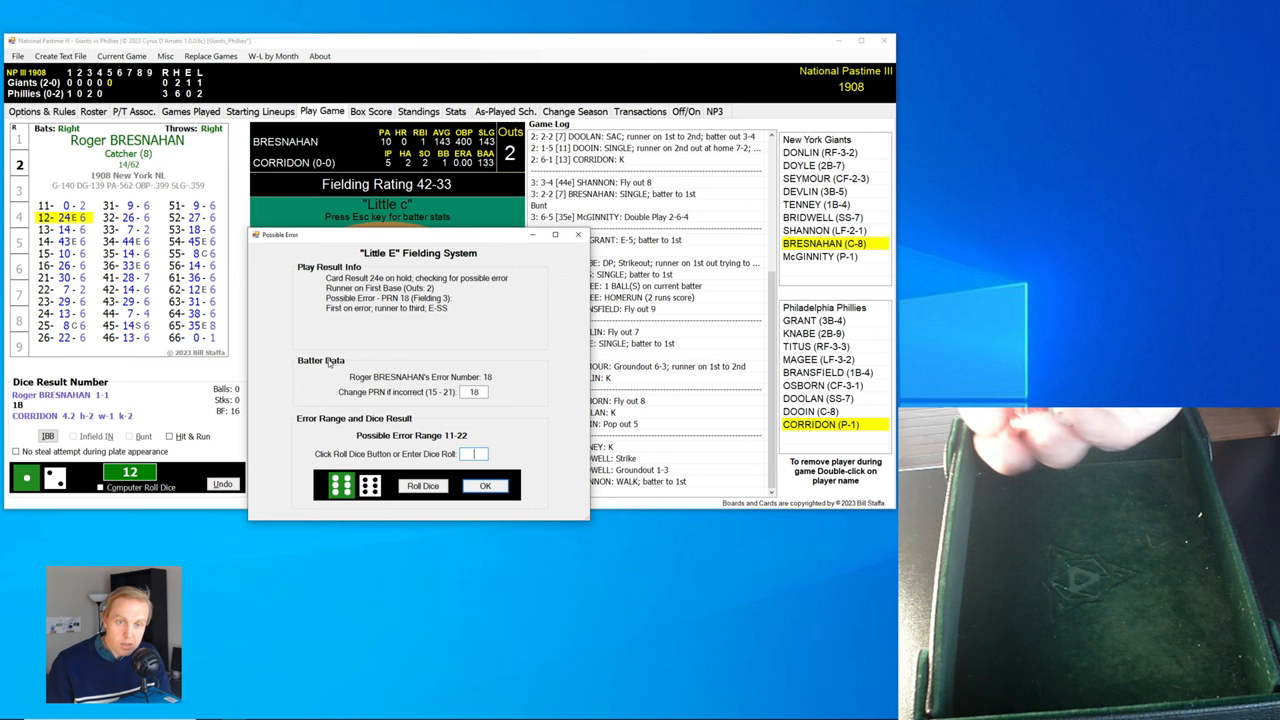
Submit the Possible Error roll and accept Bresnahan's result changing to an E-6.
click(422, 485)
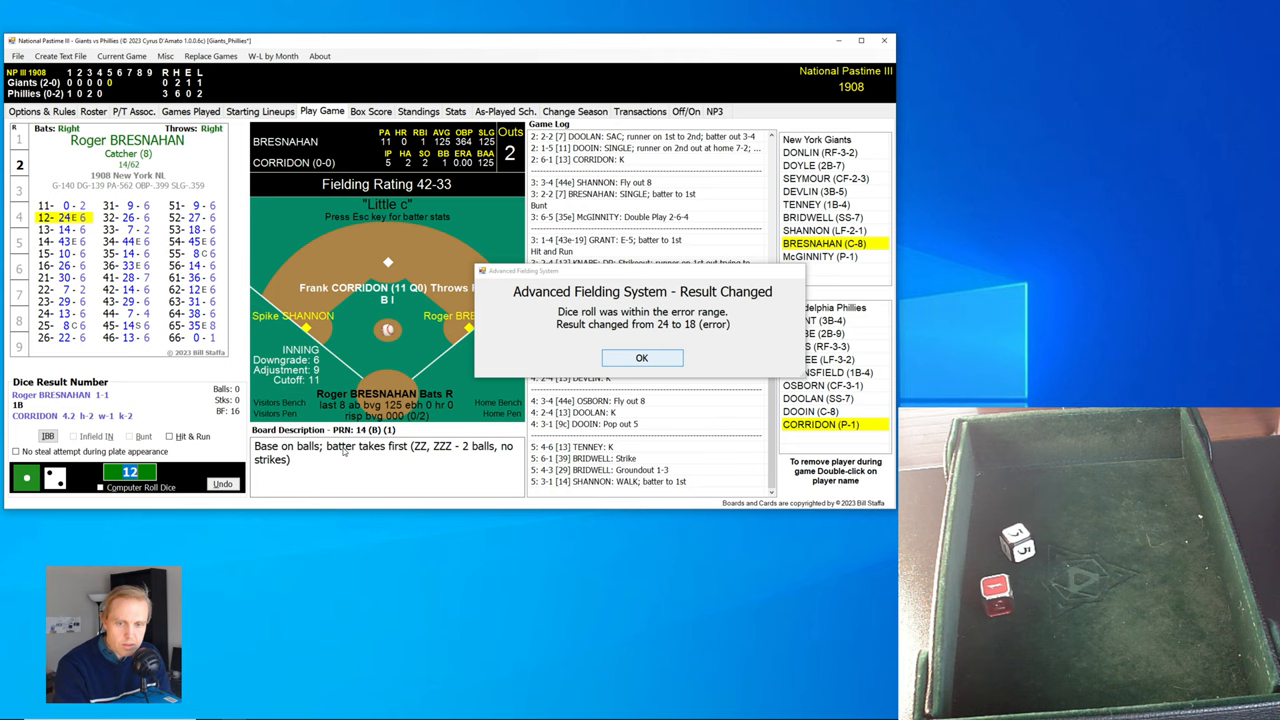
click(641, 358)
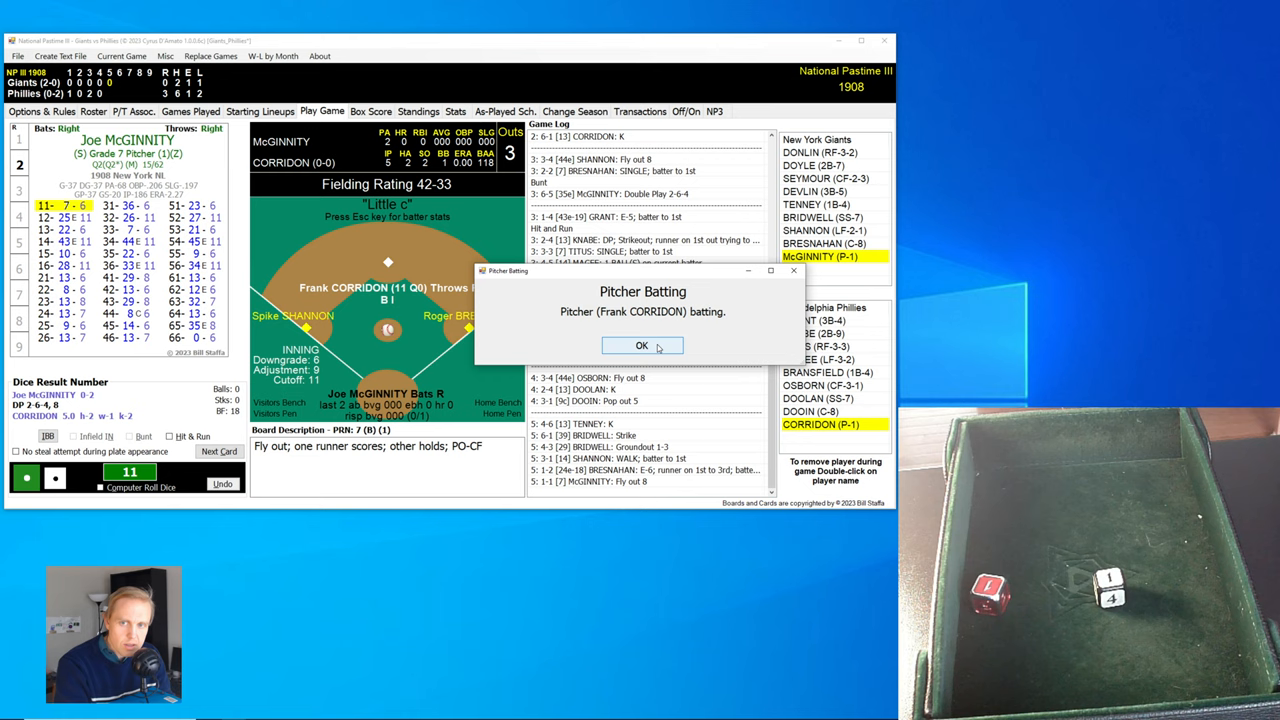
Dismiss the pitcher-batting notice and advance through the Phillies' fifth-inning at-bats.
click(642, 345)
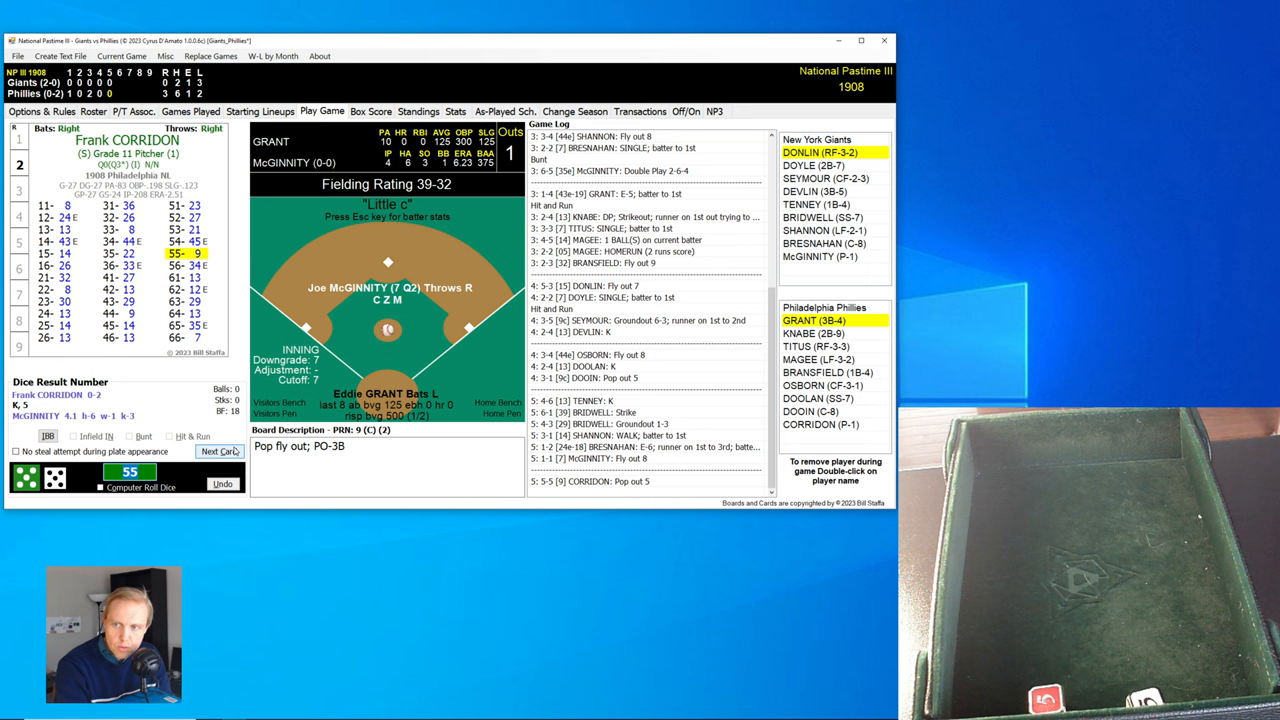
click(218, 451)
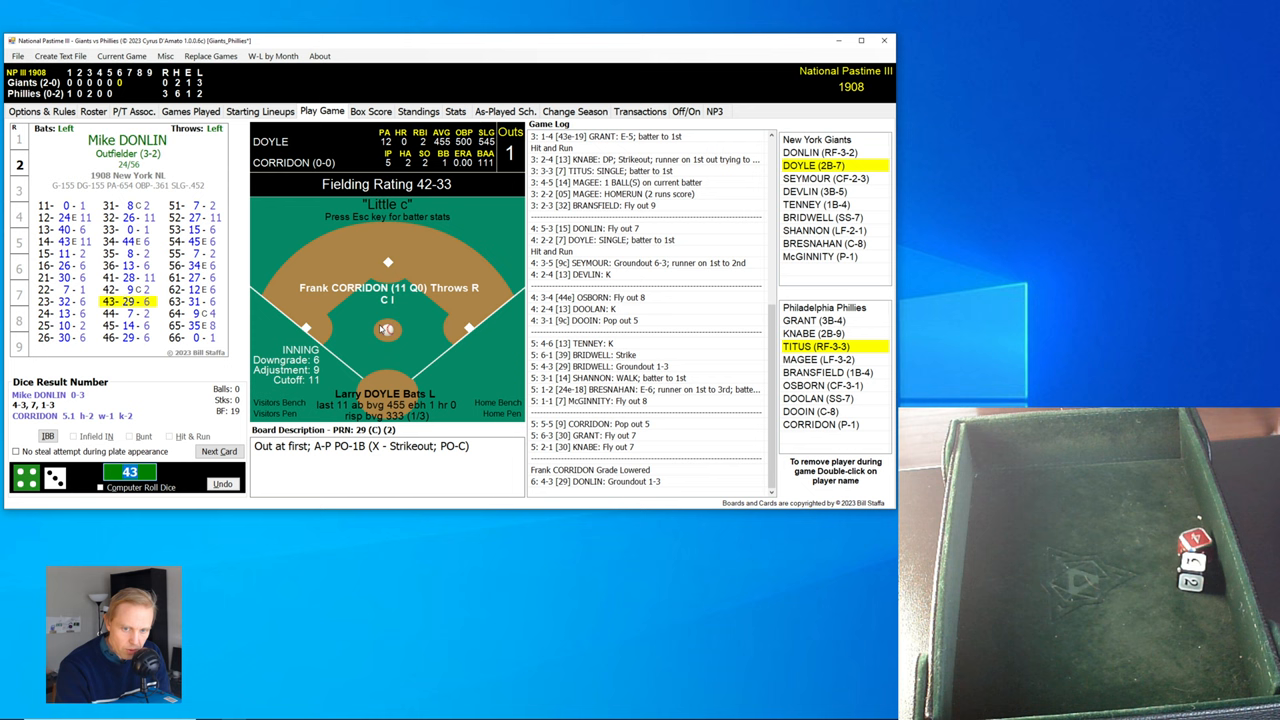
Advance past Doyle's fly out to left and on to Seymour's at-bat.
click(218, 451)
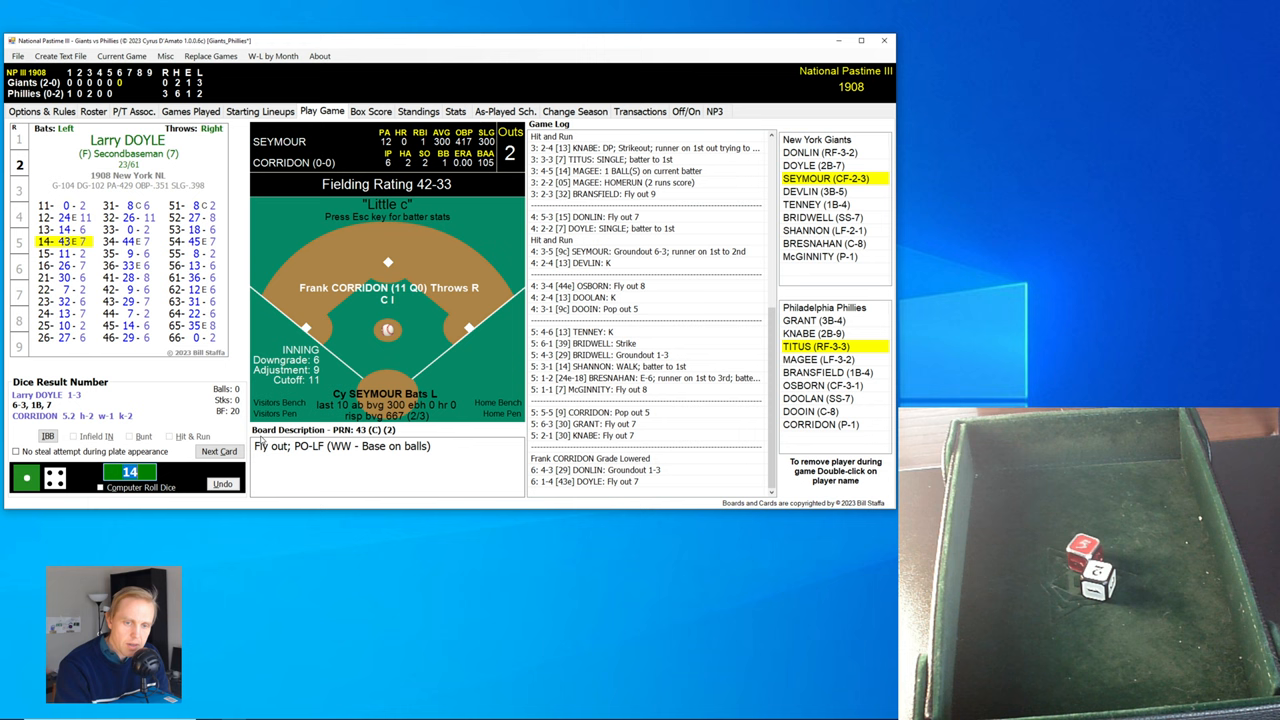
click(219, 451)
text(12)
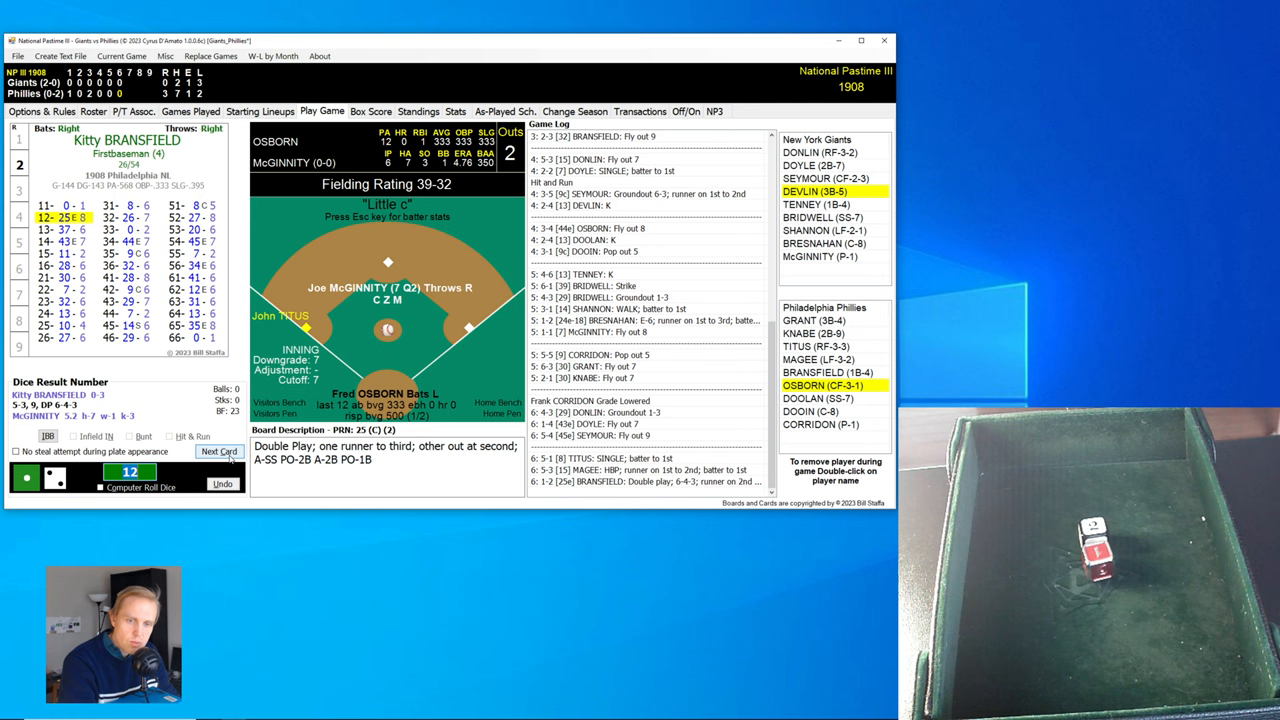
Log Osborn's two-run homer and Doolan's fly out to right, Phillies leading 5-0.
click(218, 451)
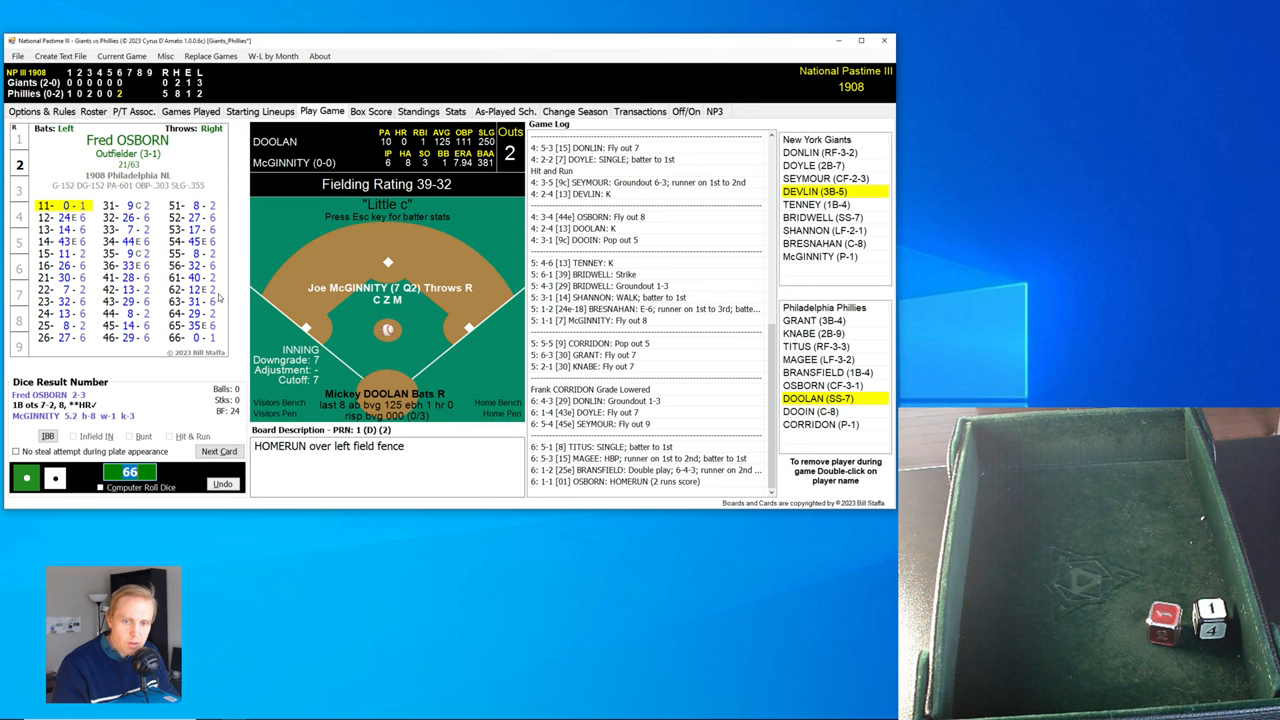
click(219, 451)
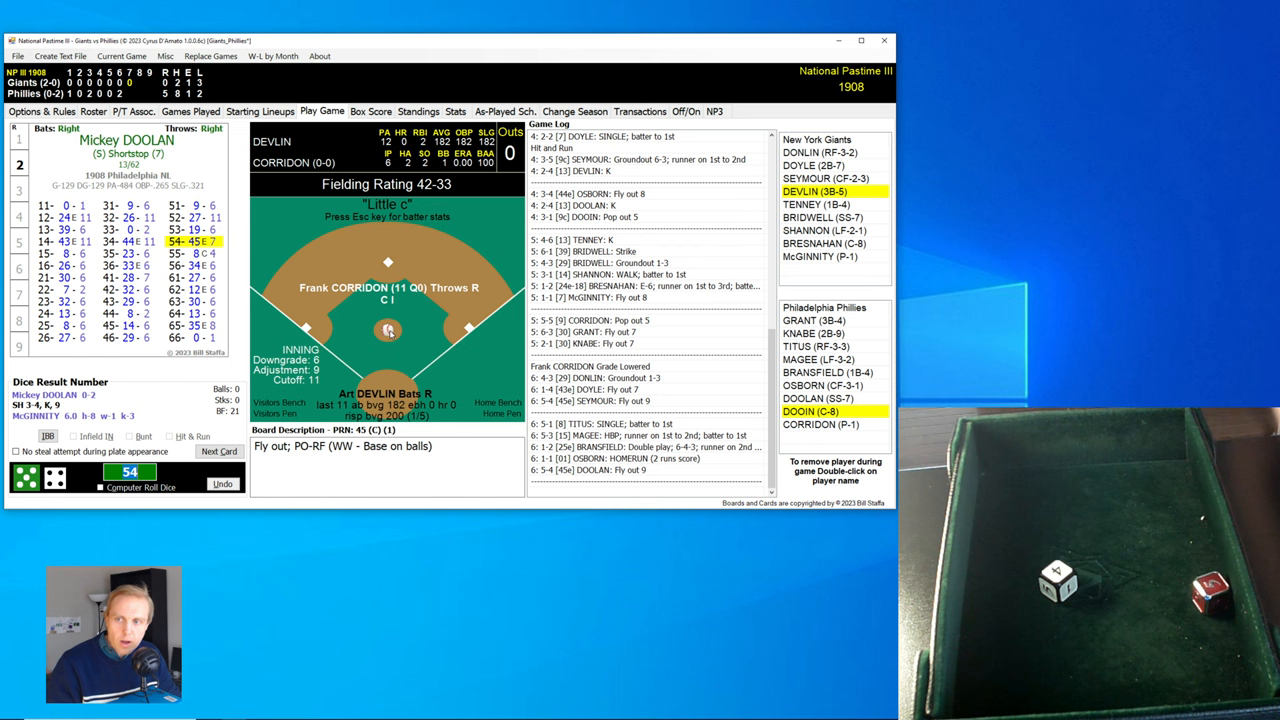
Advance through Devlin, Tenney and Bridwell's outs, submitting the Possible Error roll along the way.
click(218, 451)
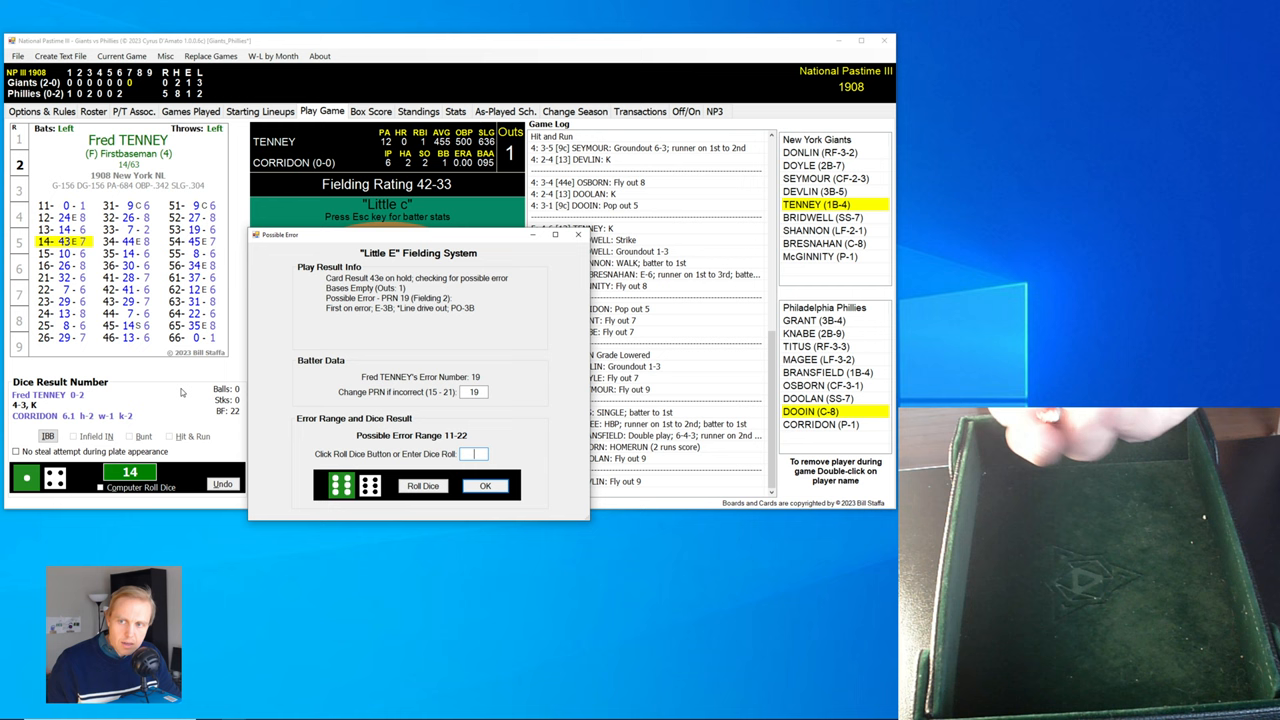
click(485, 486)
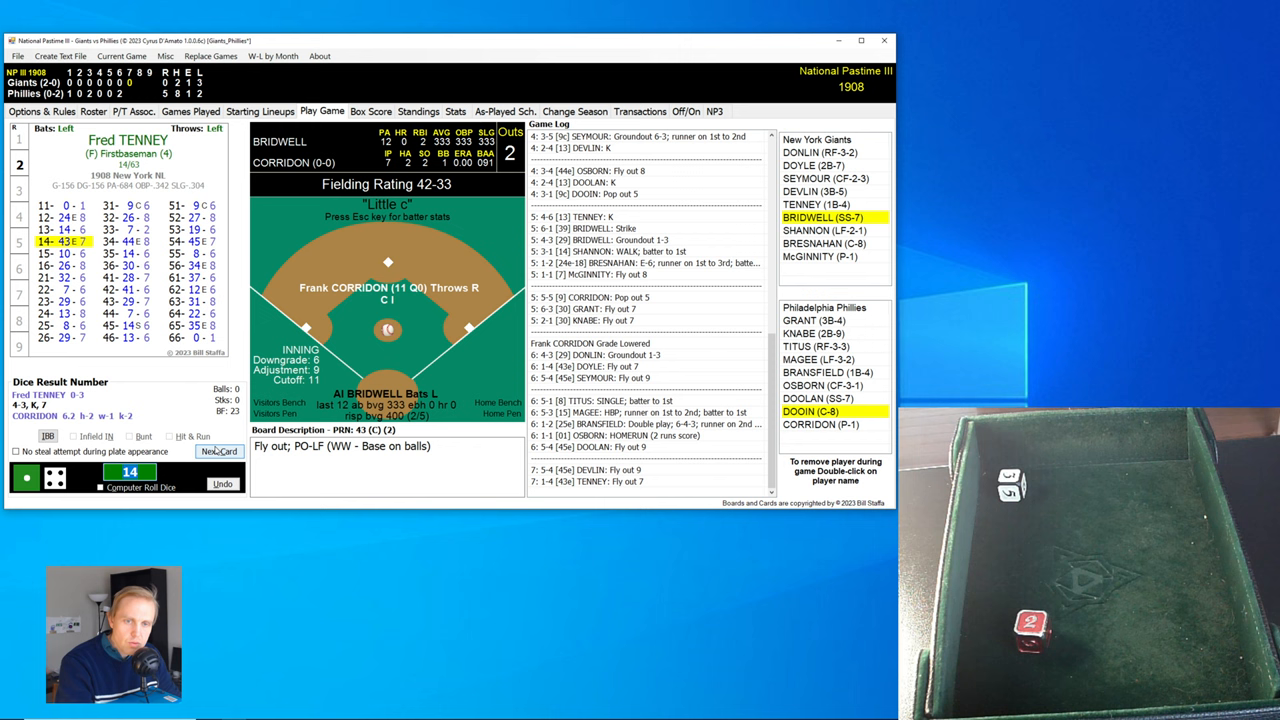
click(218, 451)
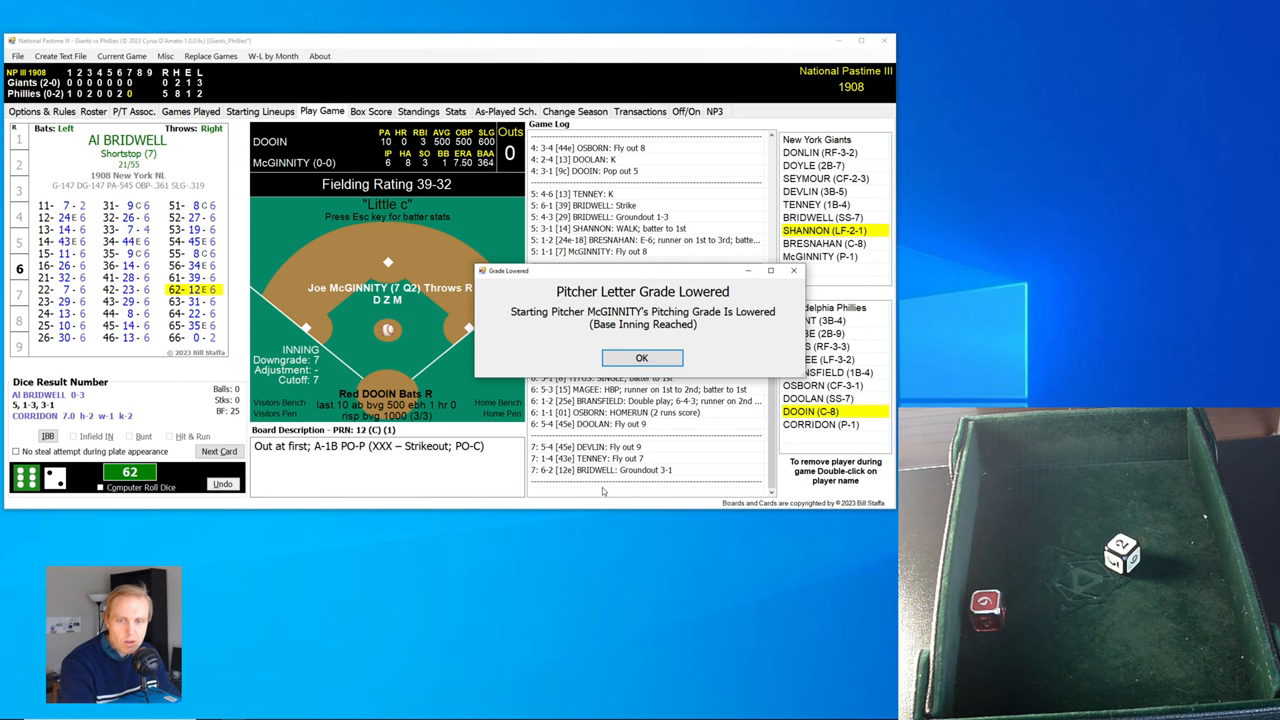
Acknowledge McGinnity's lowered grade and advance through Dooin's and Corridon's at-bats.
click(641, 358)
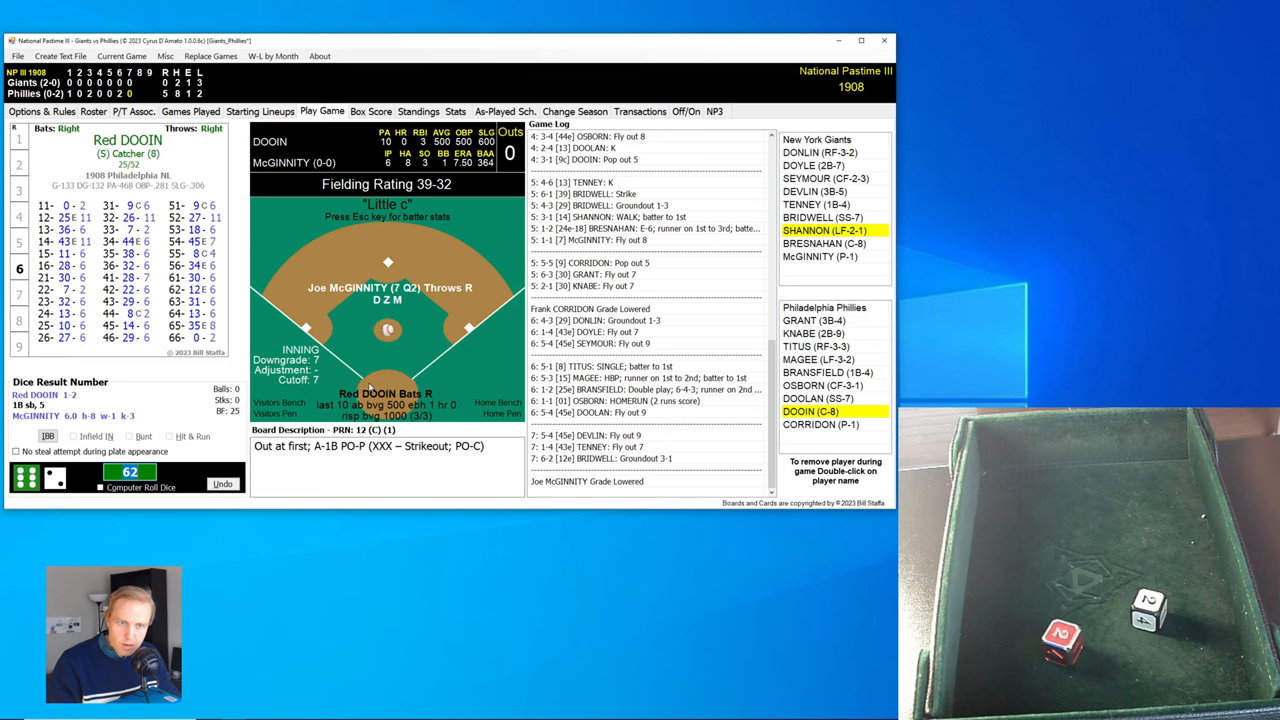
click(218, 451)
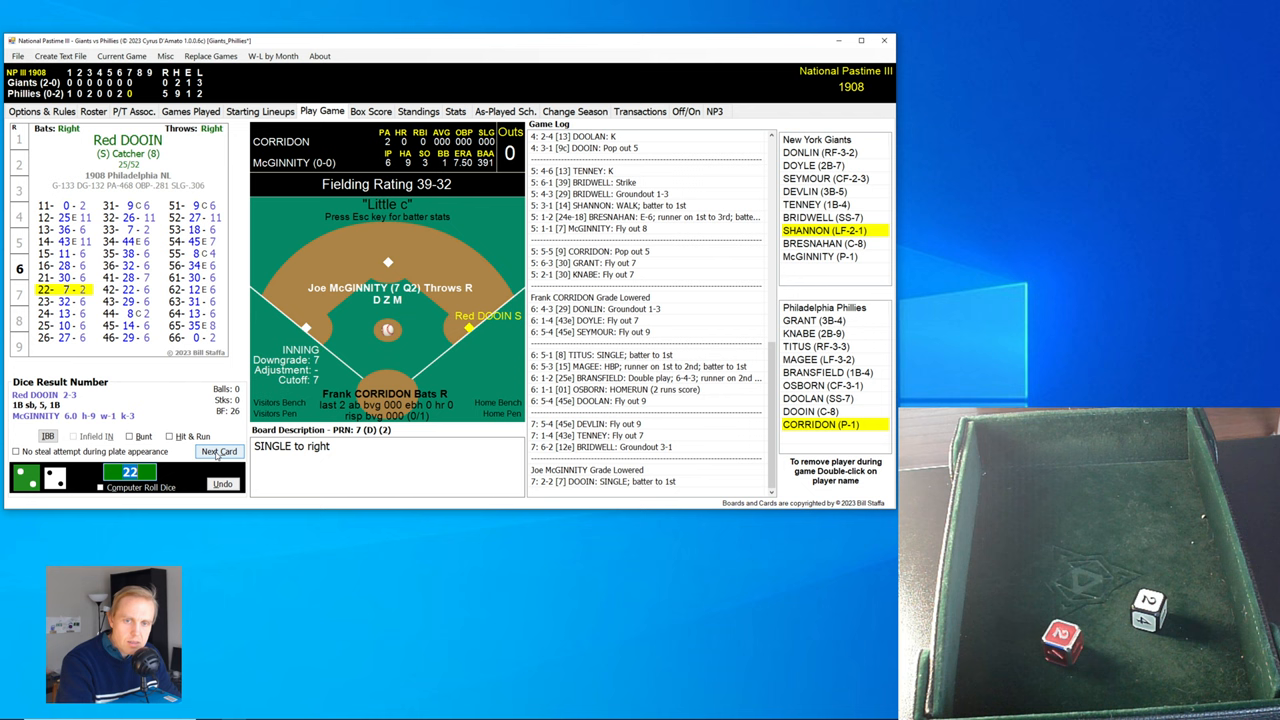
click(219, 451)
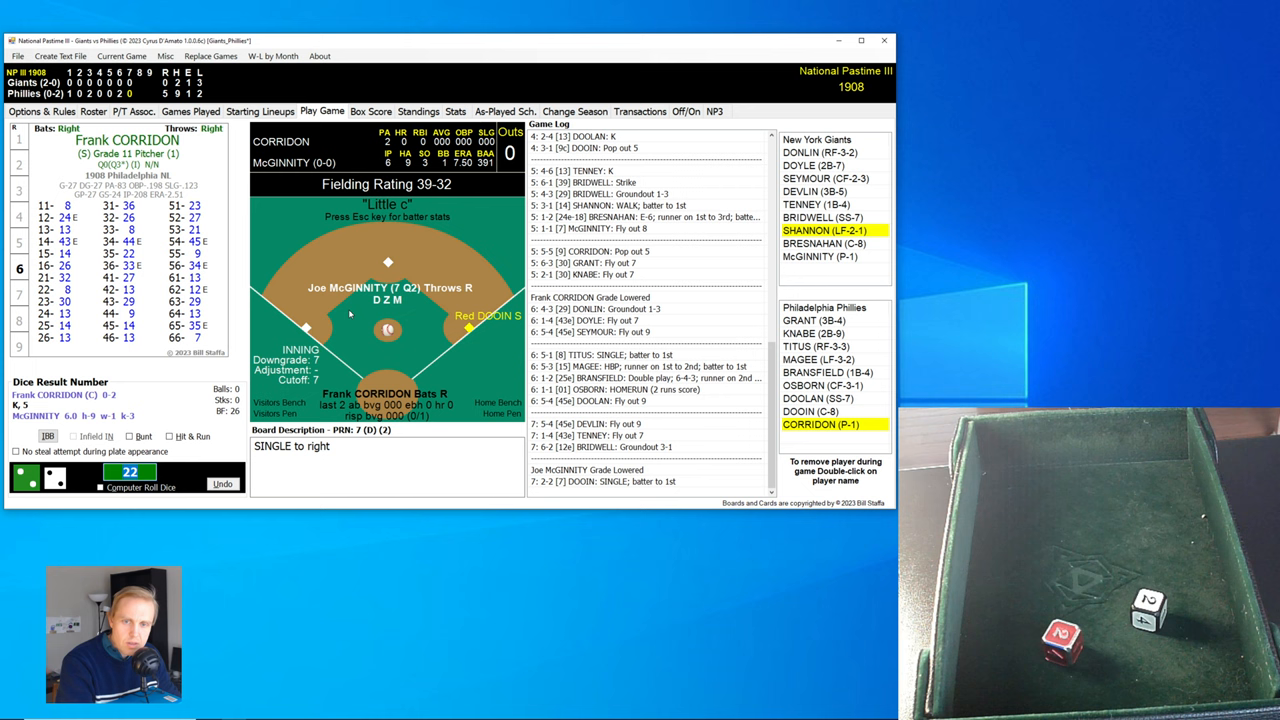
mouse_move(357, 553)
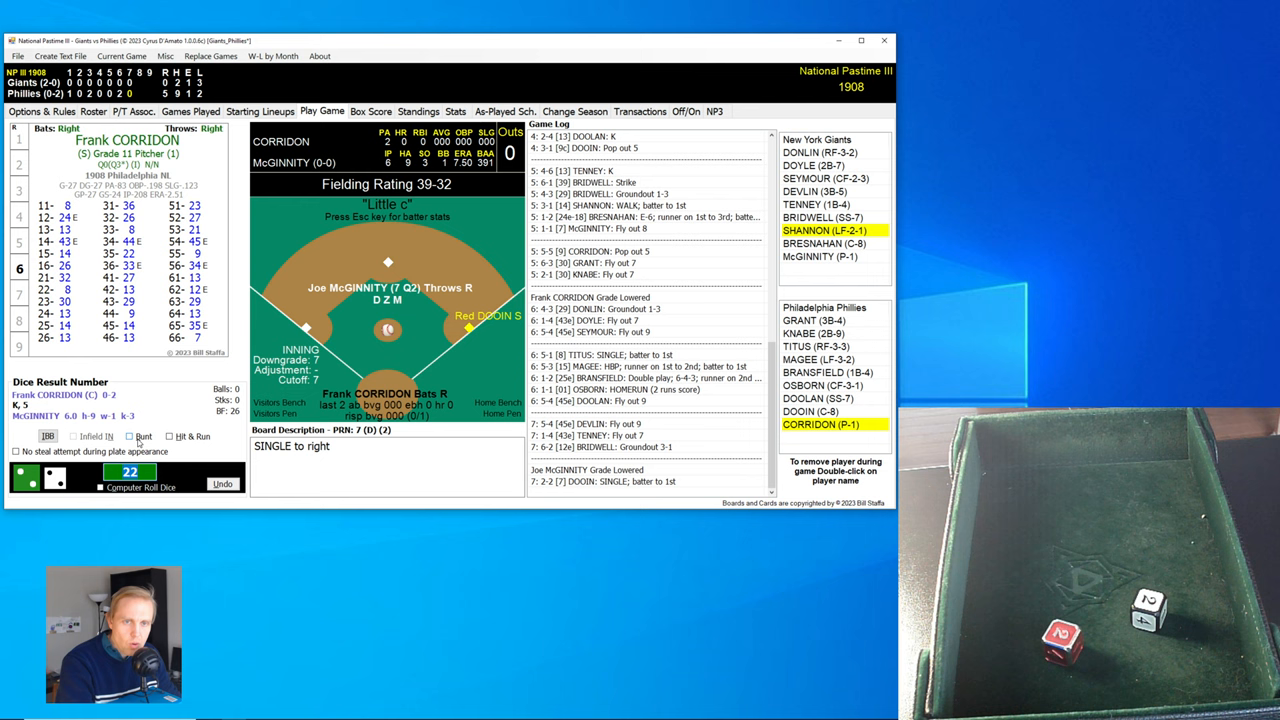
Have the pitcher attempt a bunt, then submit Grant's and Shannon's dice rolls.
click(130, 436)
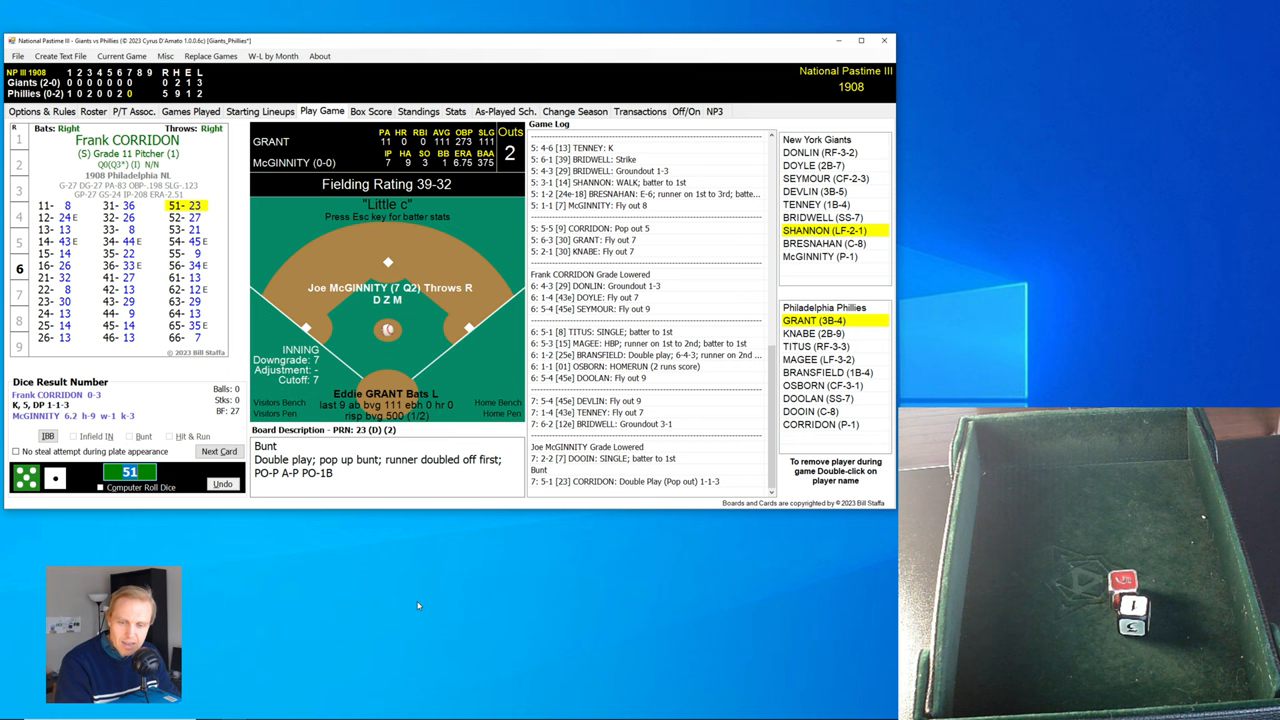
click(219, 451)
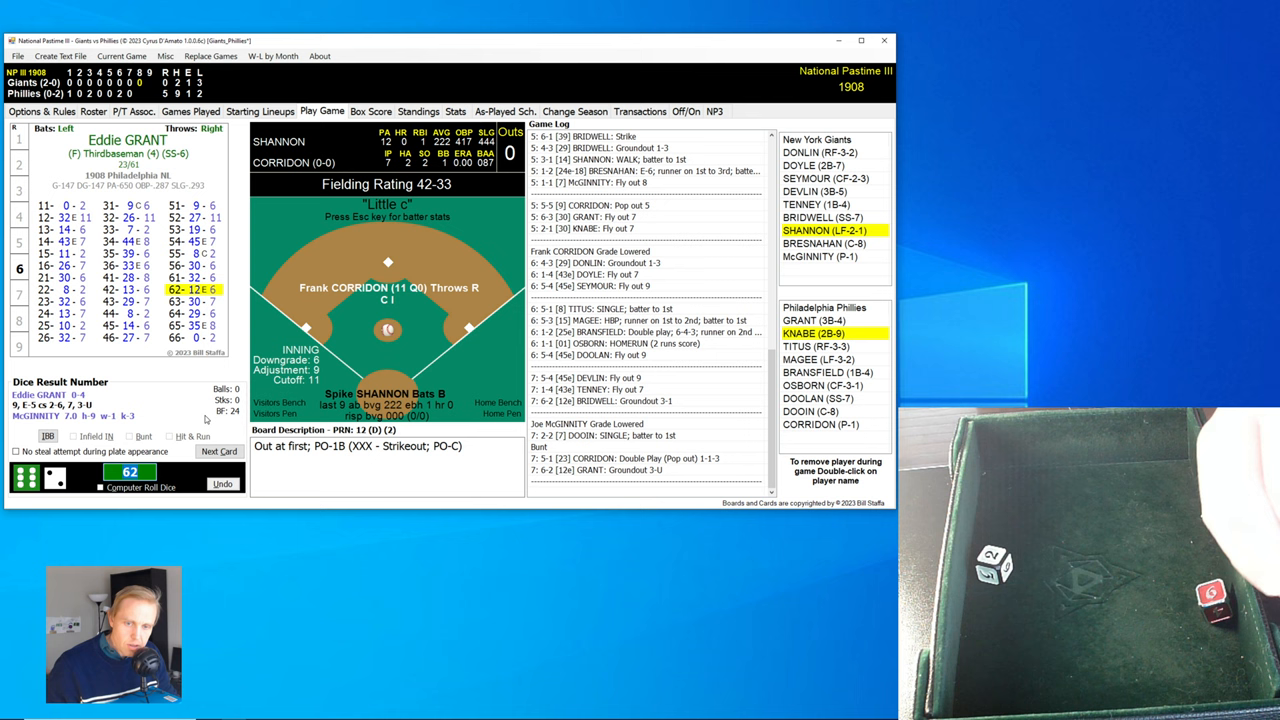
click(219, 451)
text(32)
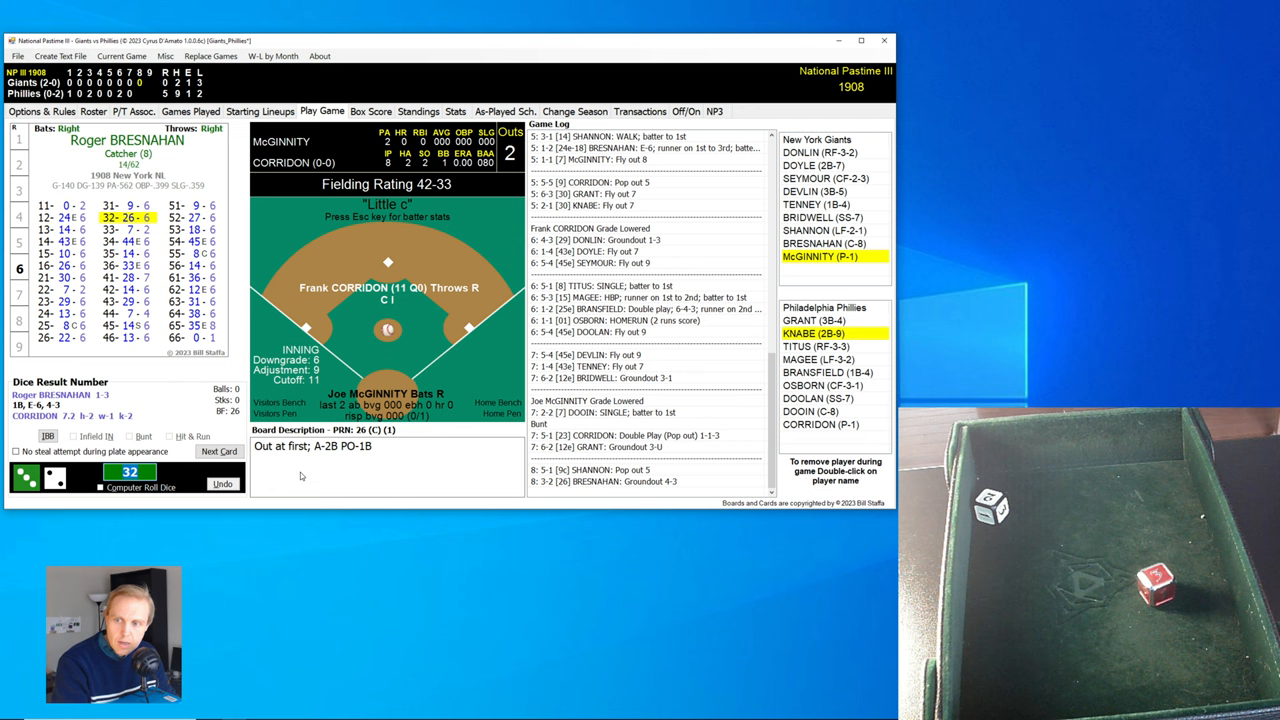
Submit McGinnity's roll so his pop-out to third closes the Giants' eighth.
click(218, 451)
text(55)
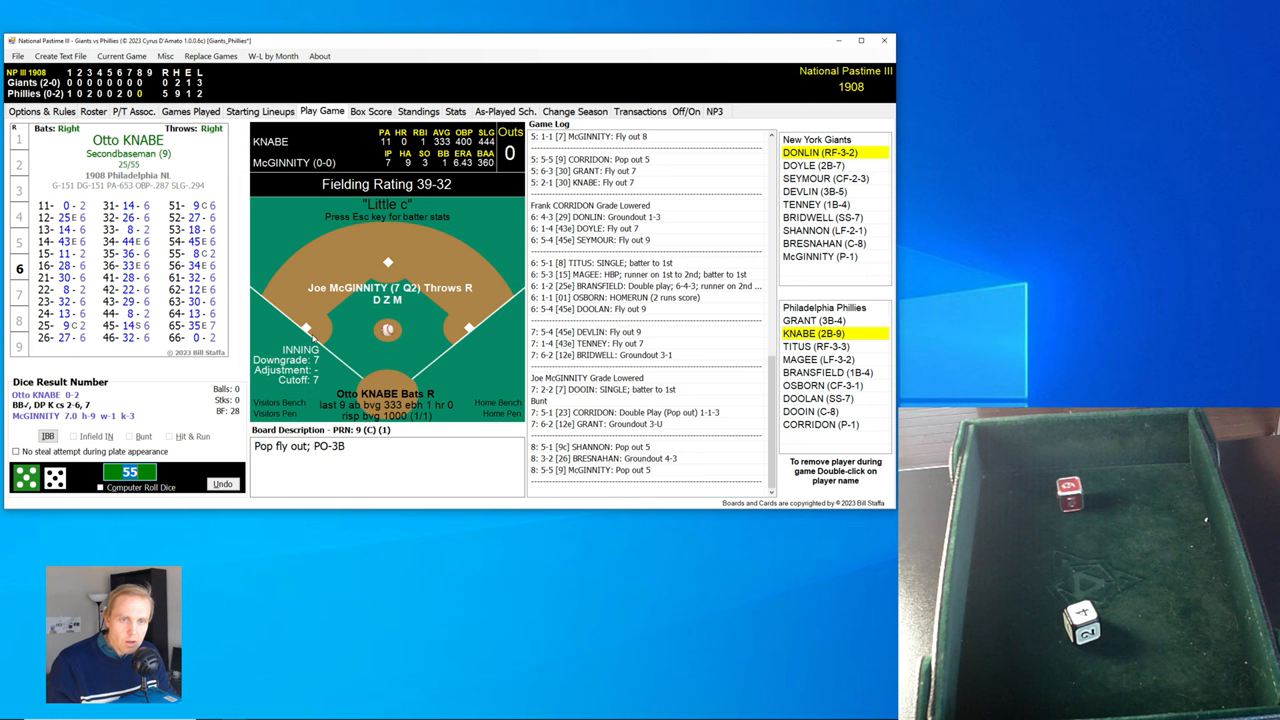
Submit Knabe's strikeout roll and move on to Titus's at-bat.
click(139, 487)
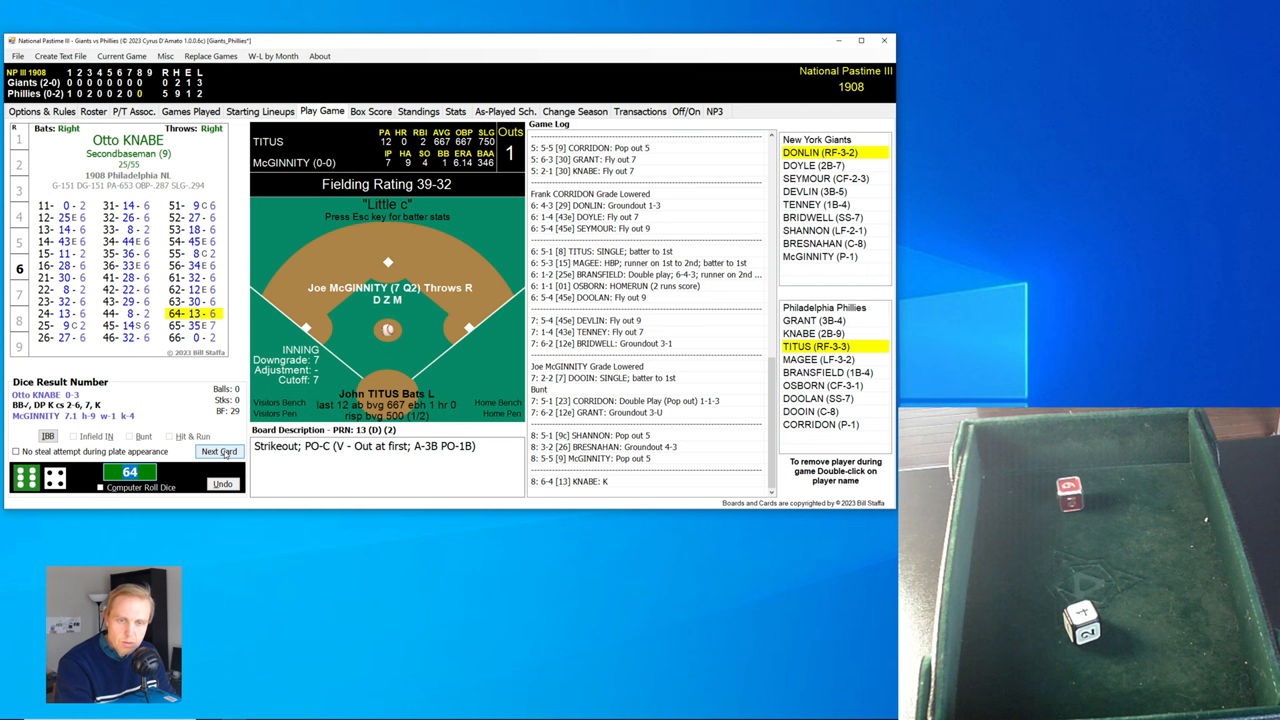
click(219, 451)
text(11)
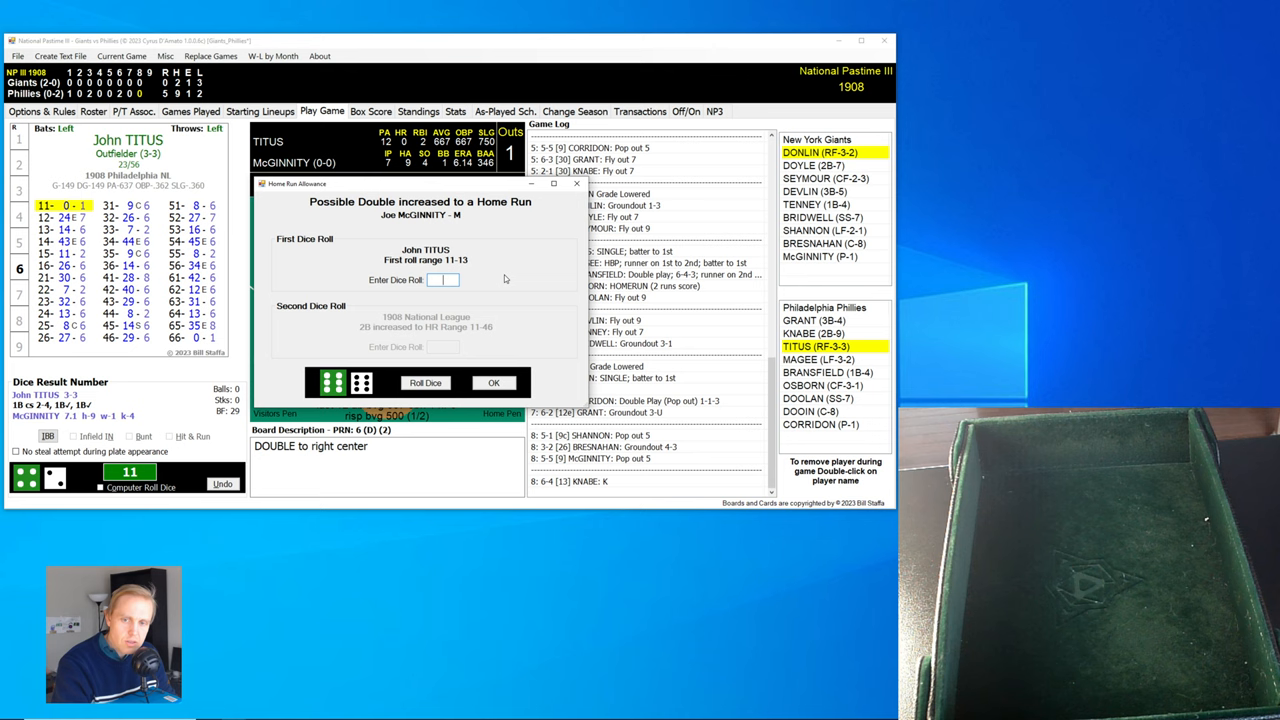
Enter 31 in the Home Run Allowance dialog so Titus's hit stays a double.
text(31)
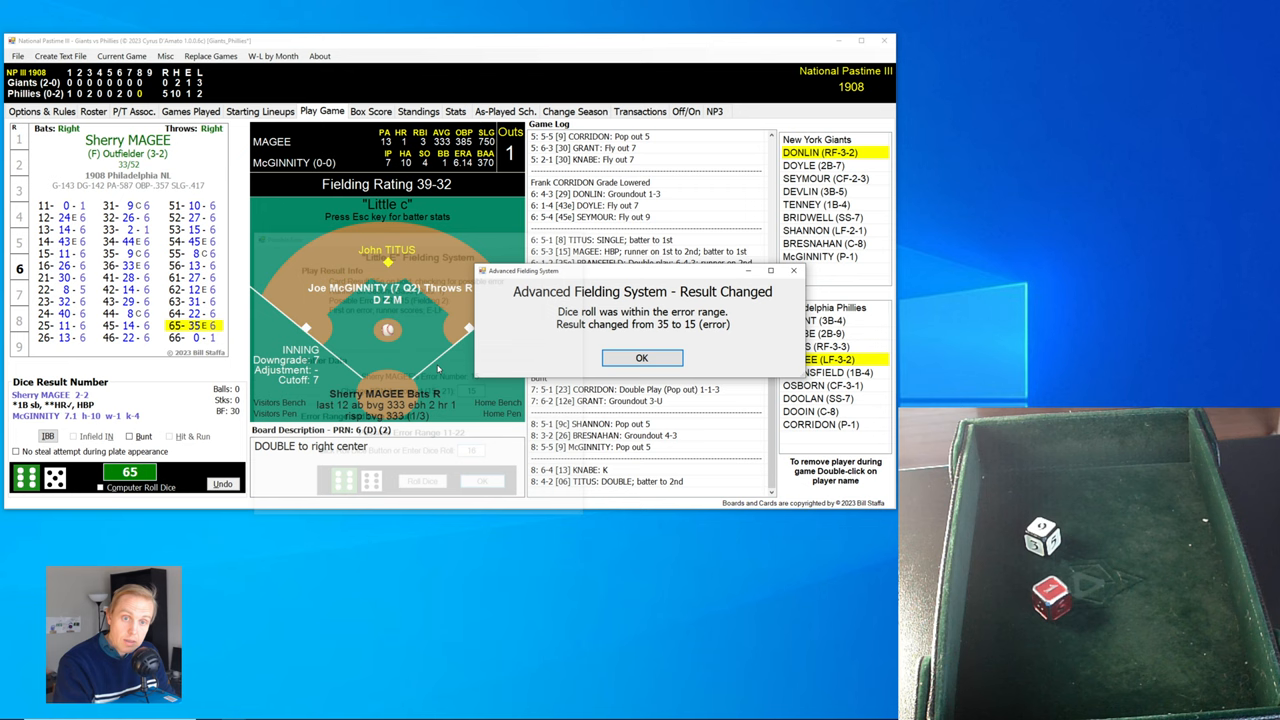
Accept Magee's roll changing to an E-7 error, scoring Titus for 6-0.
click(641, 358)
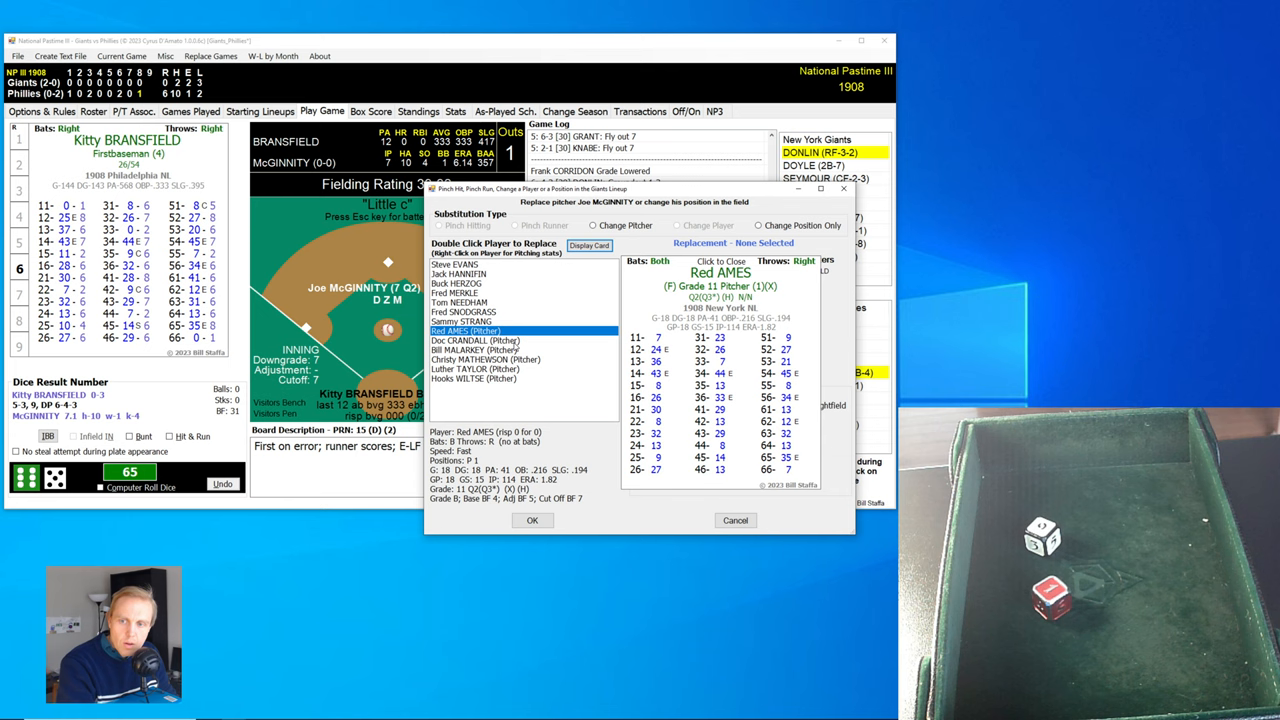
Bring in Bill Malarkey to pitch in place of McGinnity.
click(475, 350)
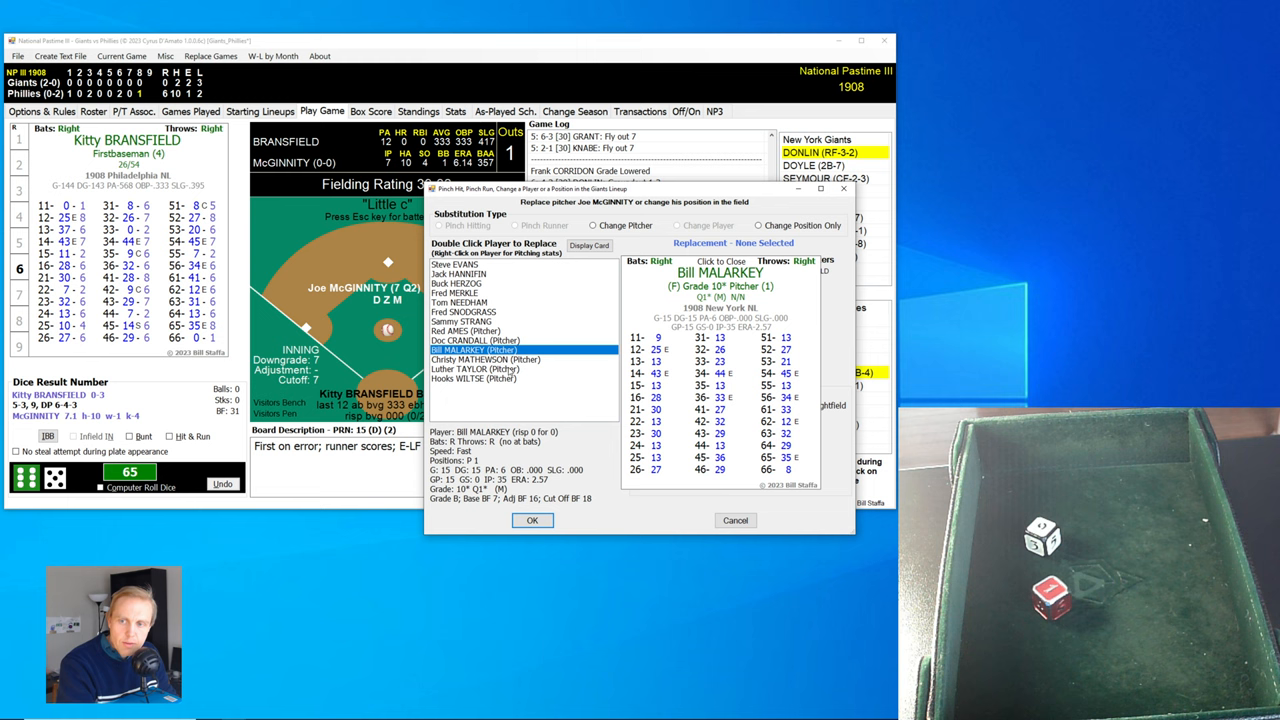
click(532, 520)
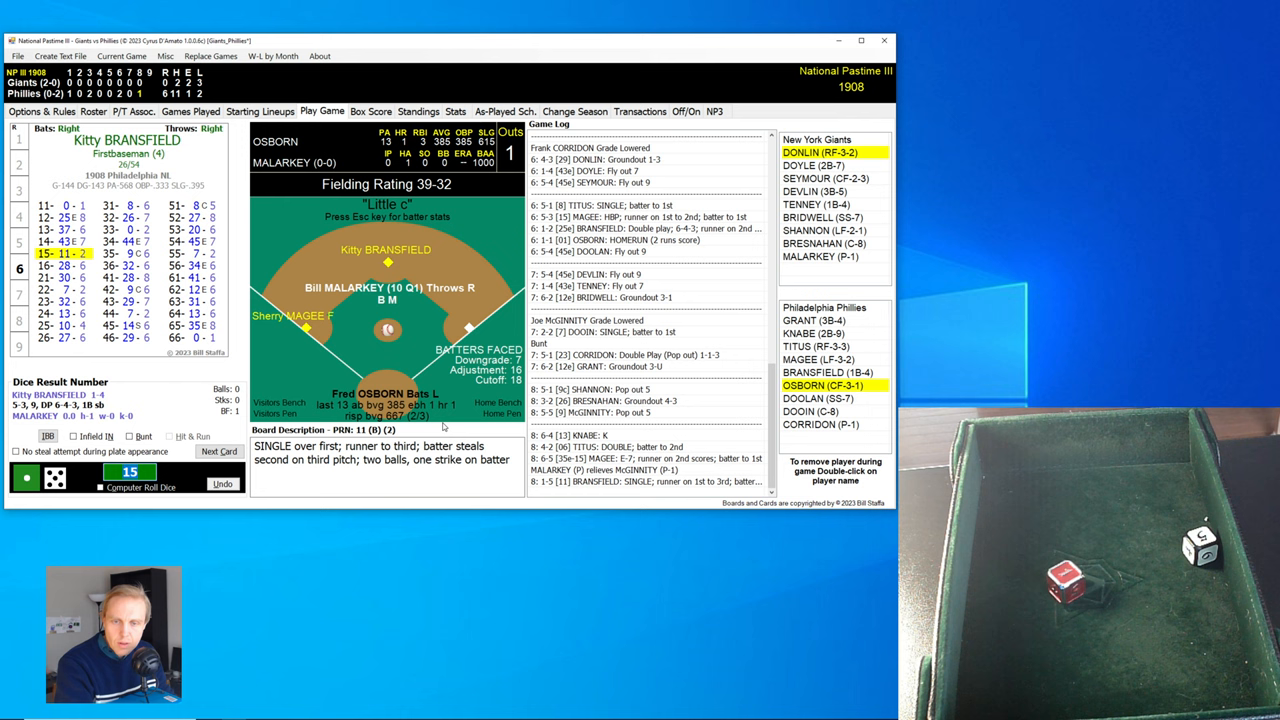
Submit Fred Osborn's dice roll for his at-bat.
click(219, 451)
text(16)
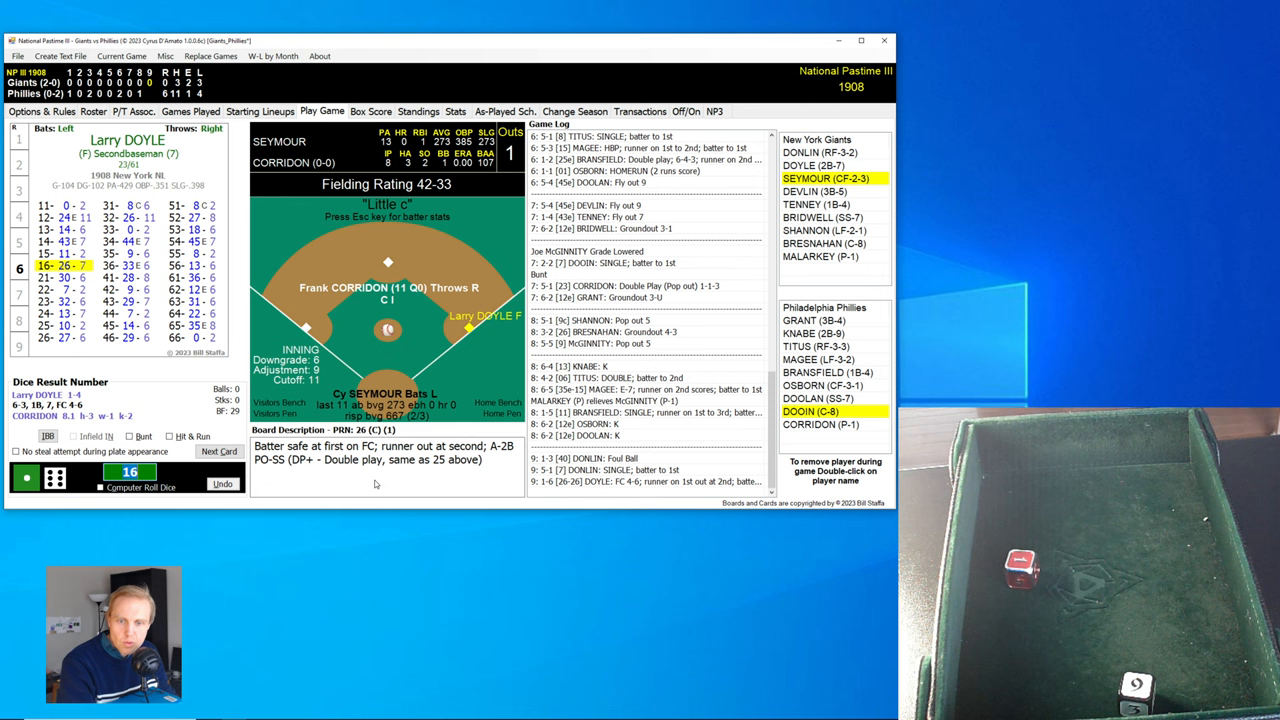
Submit Cy Seymour's roll and acknowledge Corridon's lowered pitching grade.
click(219, 451)
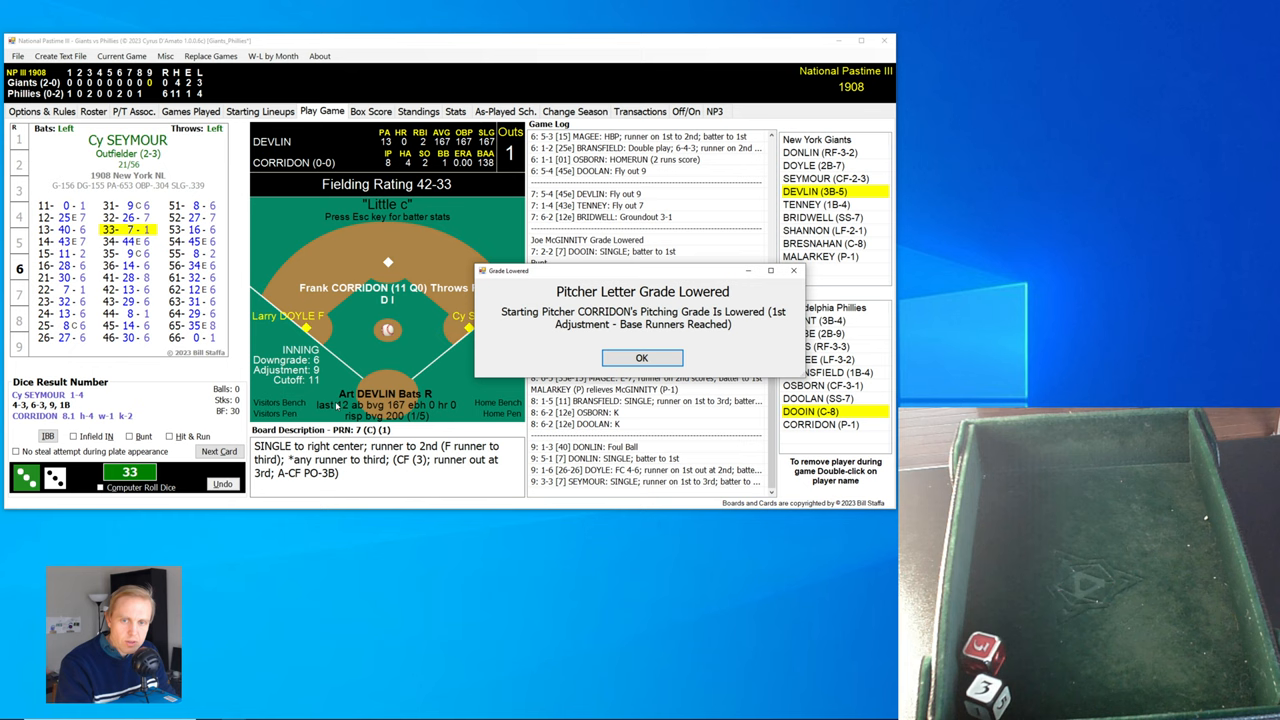
click(641, 358)
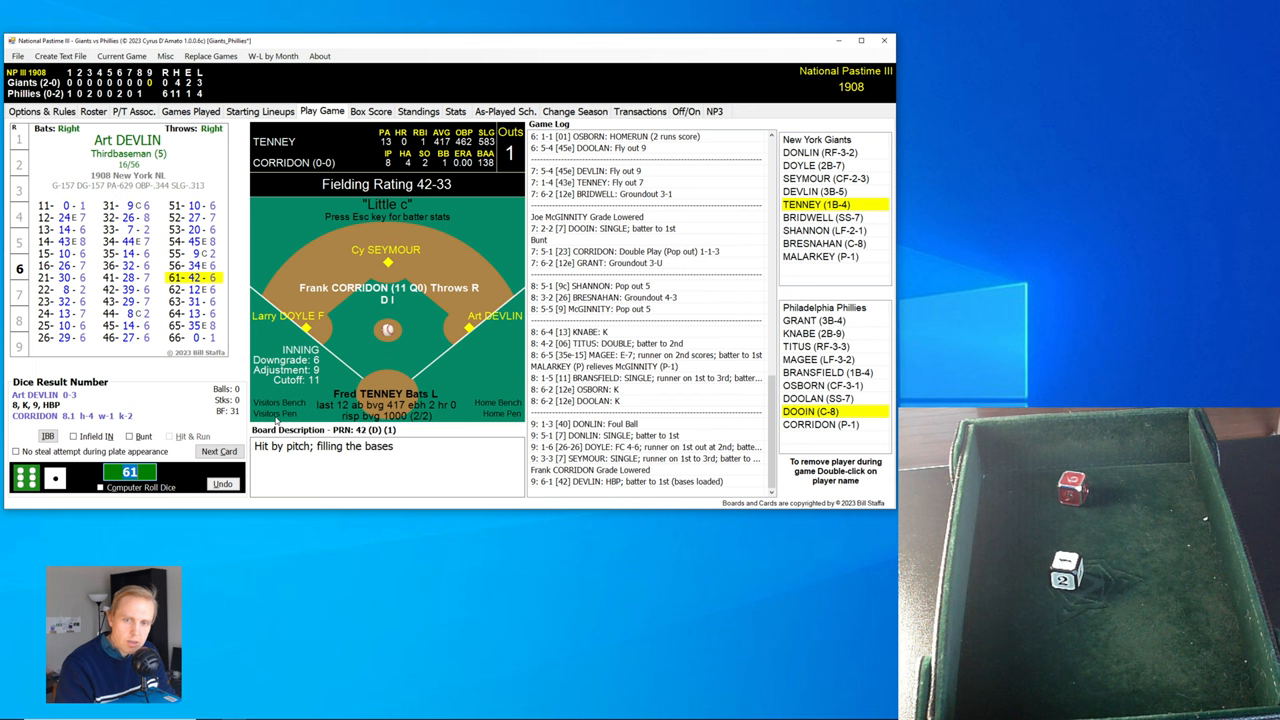
Submit dice rolls for Fred Tenney's single and Al Bridwell's fielder's choice.
click(218, 451)
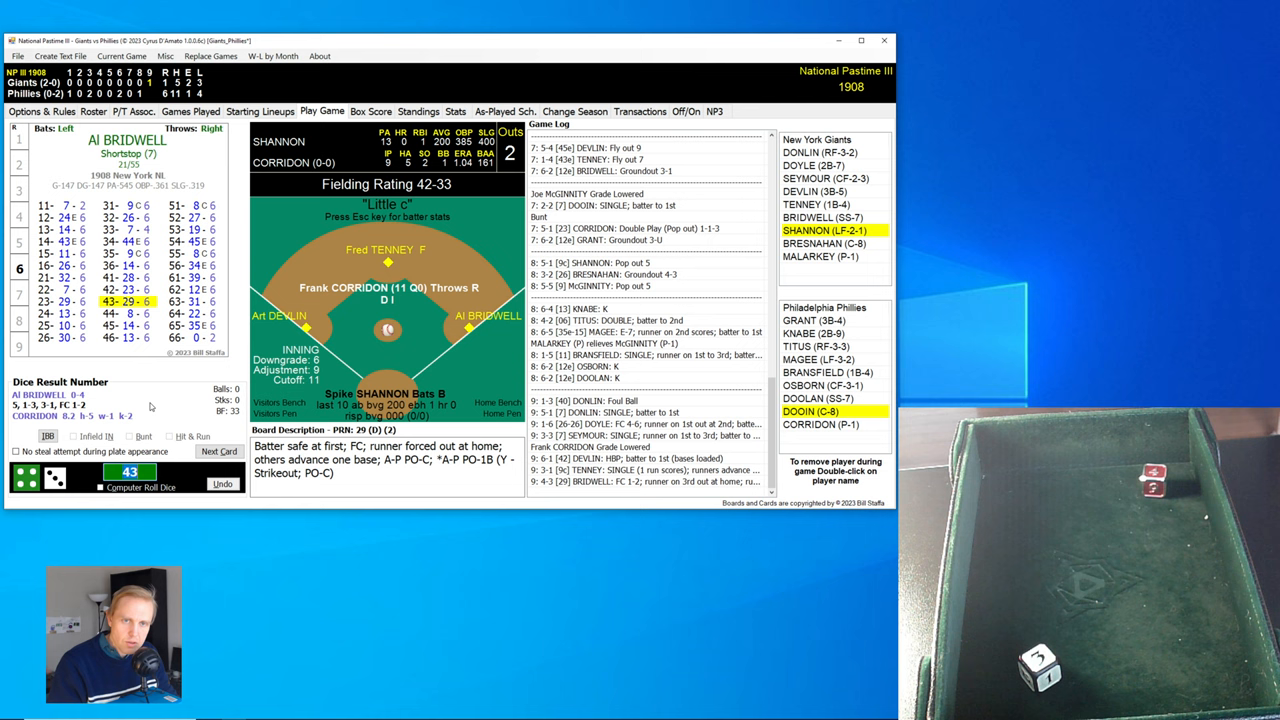
click(219, 451)
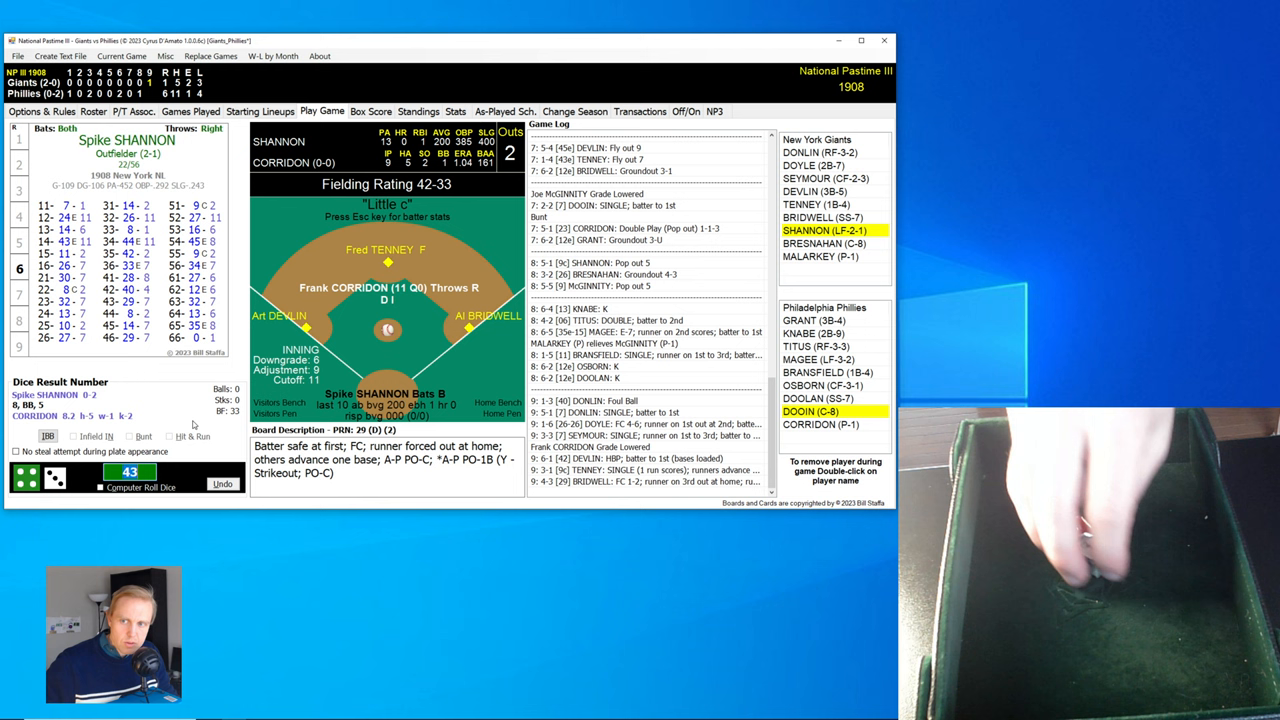